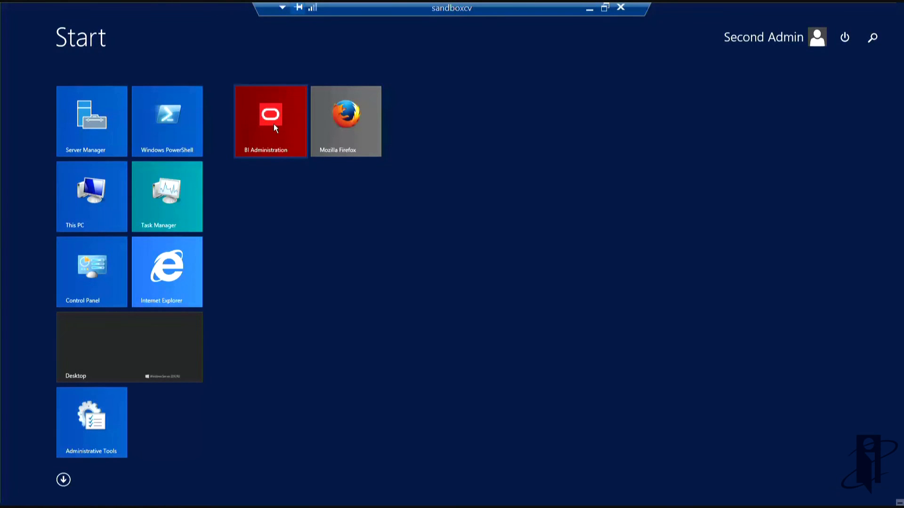
# Step: Launch BI Administration and open the coreapplication repository online with the entered credentials
pyautogui.click(9, 17)
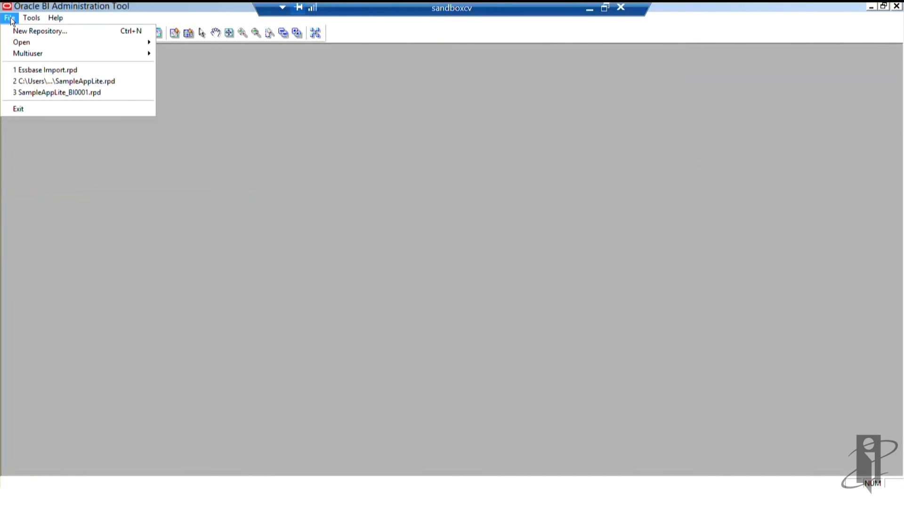
pyautogui.moveTo(22, 41)
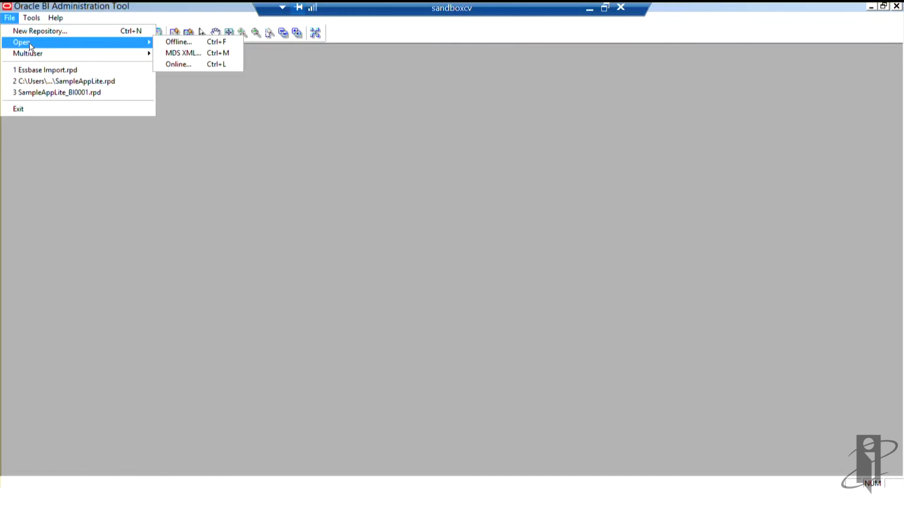
pyautogui.moveTo(179, 41)
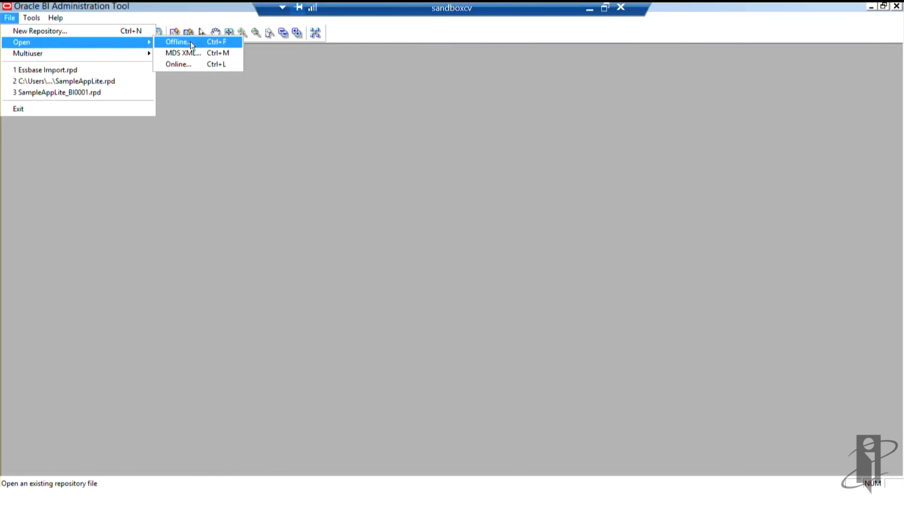
pyautogui.moveTo(192, 64)
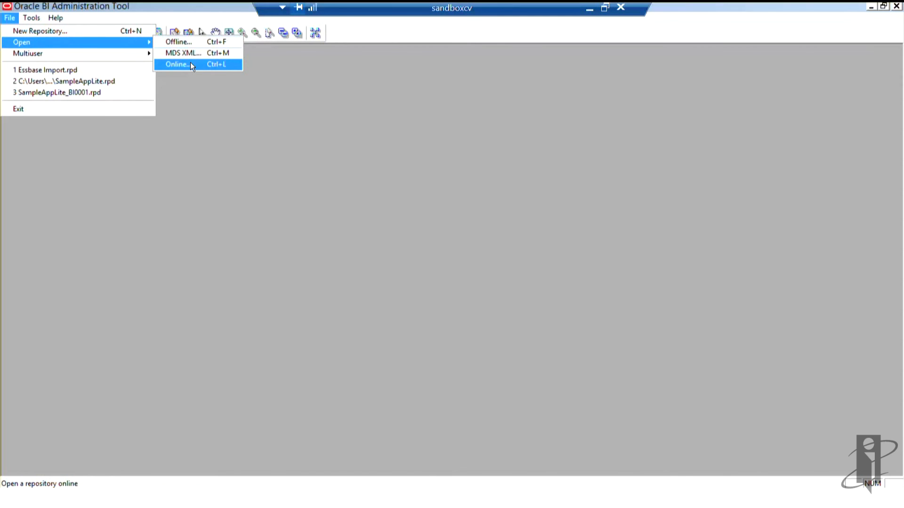
pyautogui.click(177, 64)
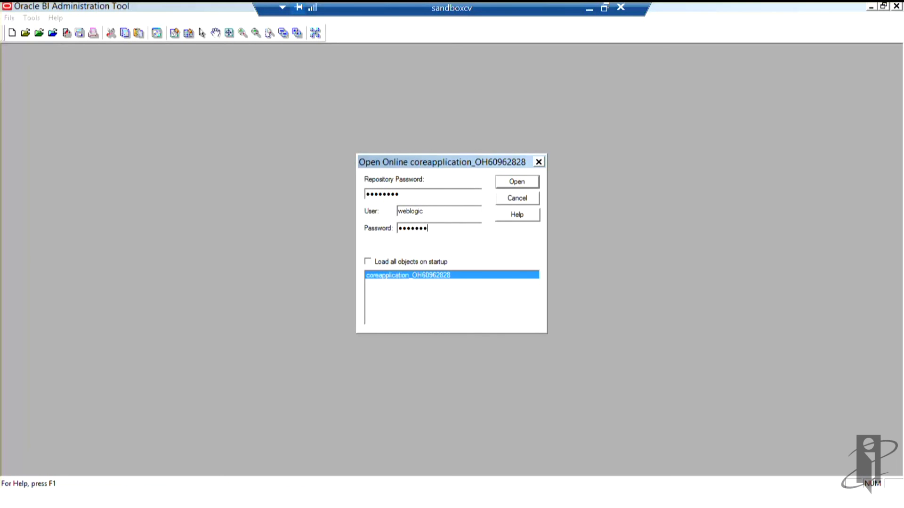
pyautogui.click(516, 182)
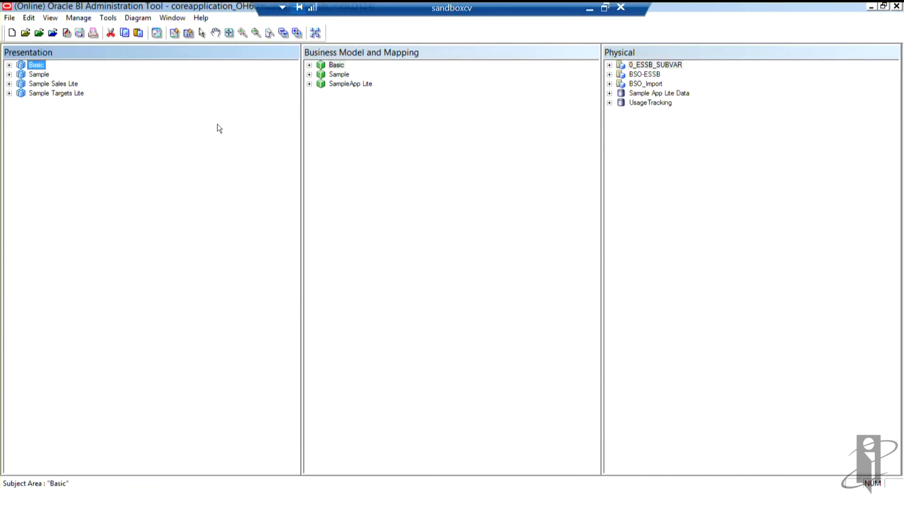
pyautogui.moveTo(420, 172)
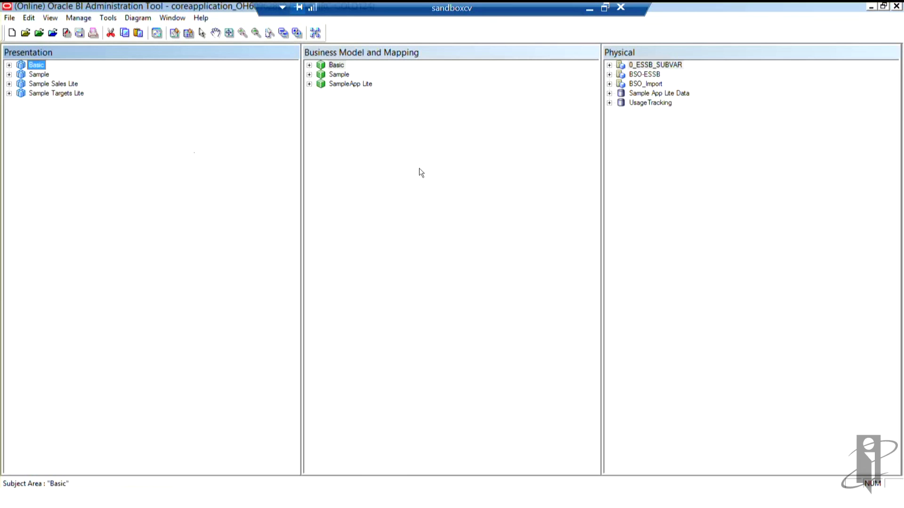
pyautogui.moveTo(610, 161)
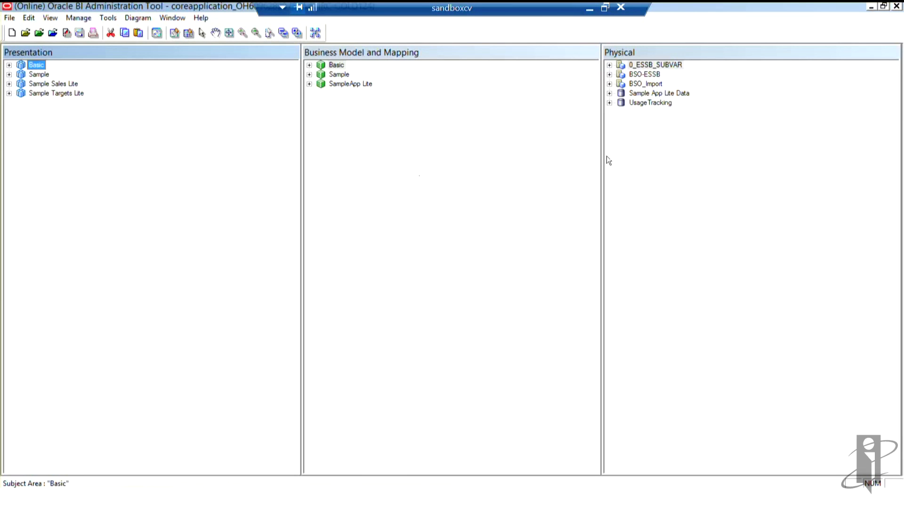
pyautogui.moveTo(652, 149)
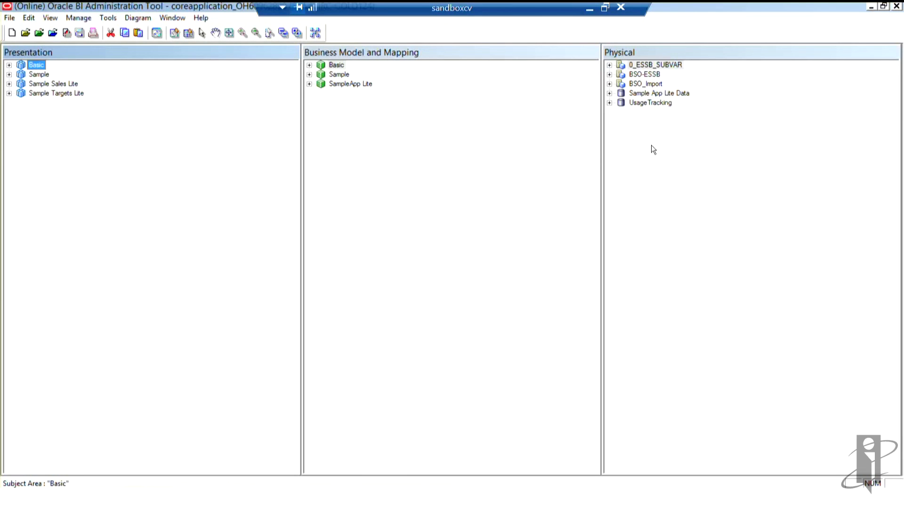
pyautogui.moveTo(91, 81)
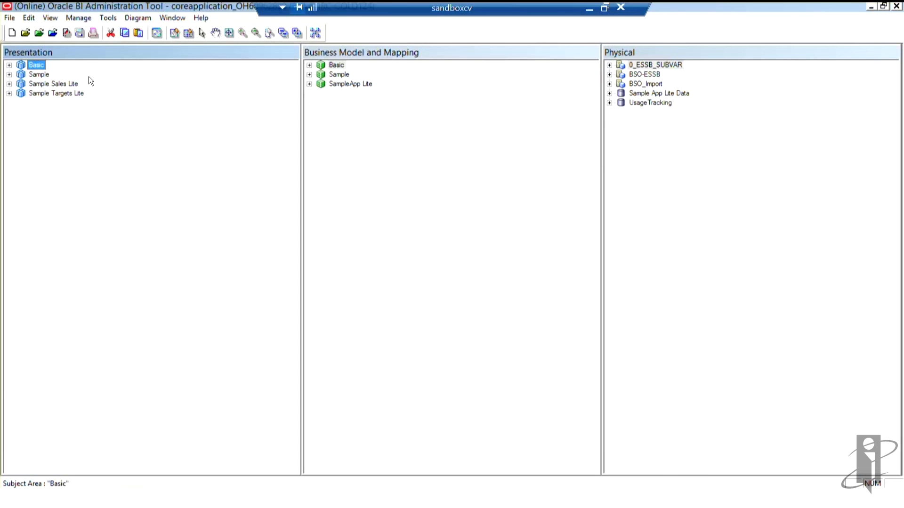
# Step: Start the Import Metadata wizard and pick the Essbase 9+ connection type
pyautogui.click(10, 17)
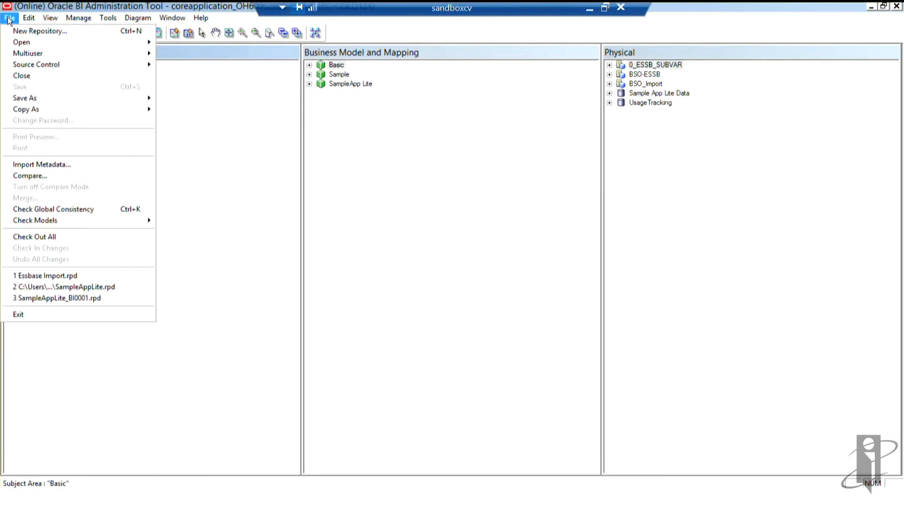
pyautogui.moveTo(41, 164)
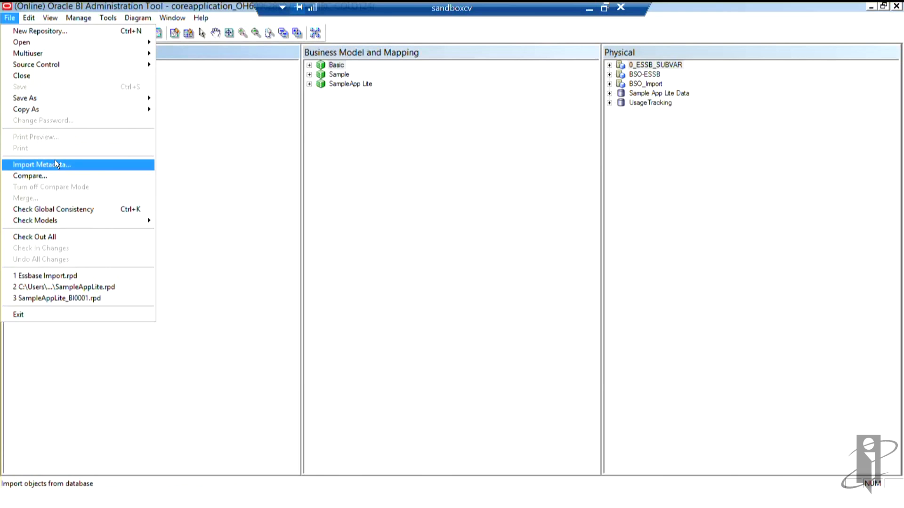
pyautogui.click(42, 164)
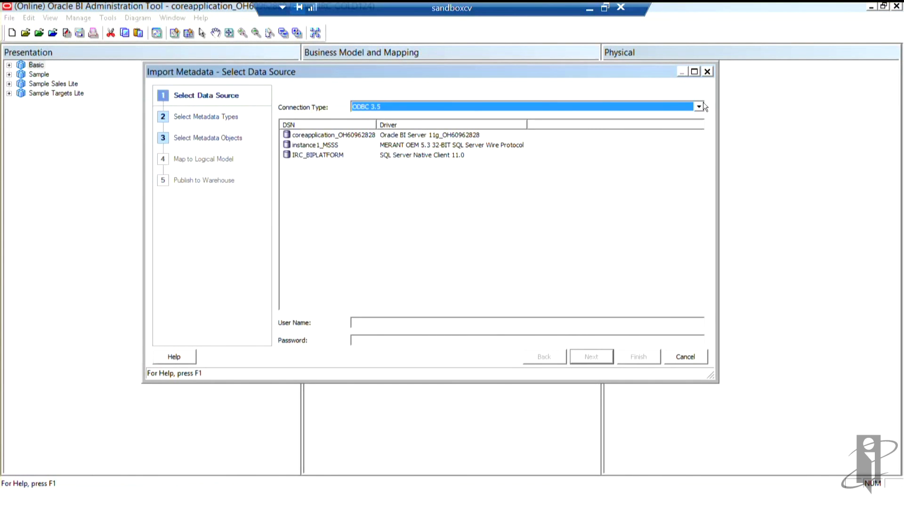
pyautogui.click(698, 106)
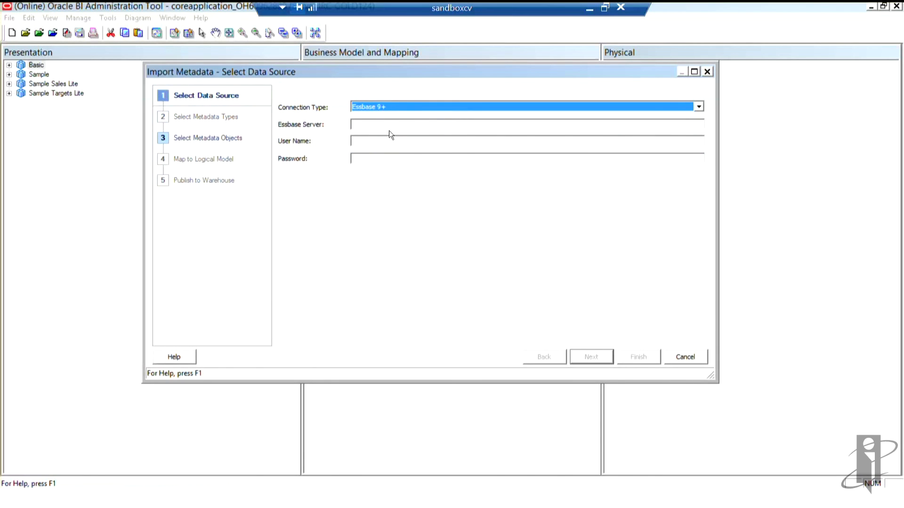
# Step: Fill in server localhost, user admin and the password for the Essbase connection
pyautogui.click(524, 124)
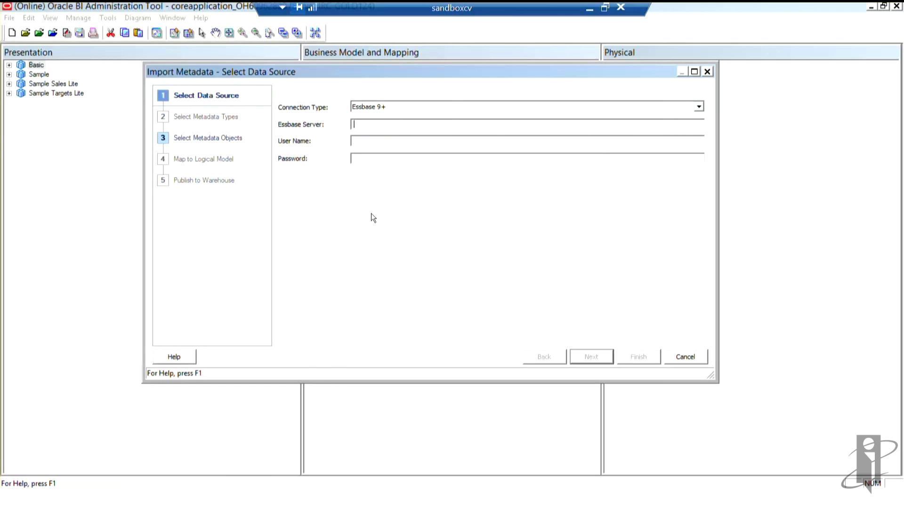
pyautogui.moveTo(371, 232)
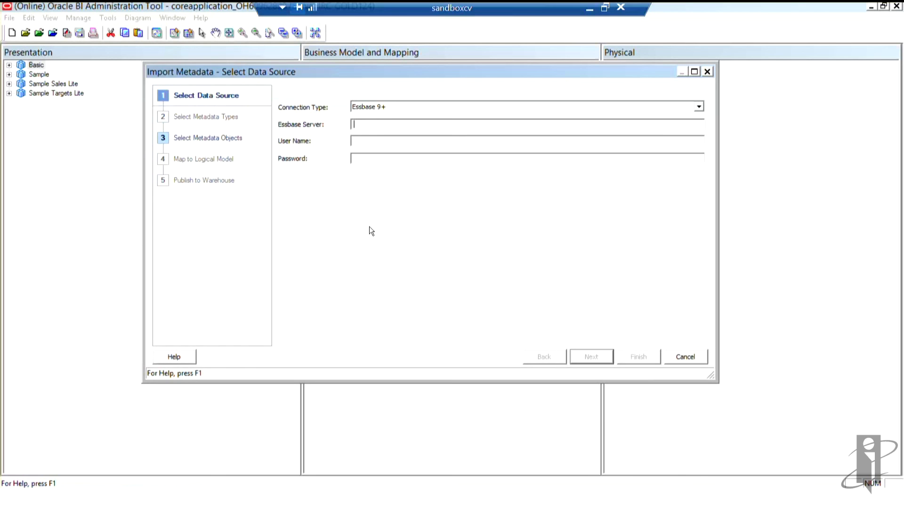
pyautogui.write('local')
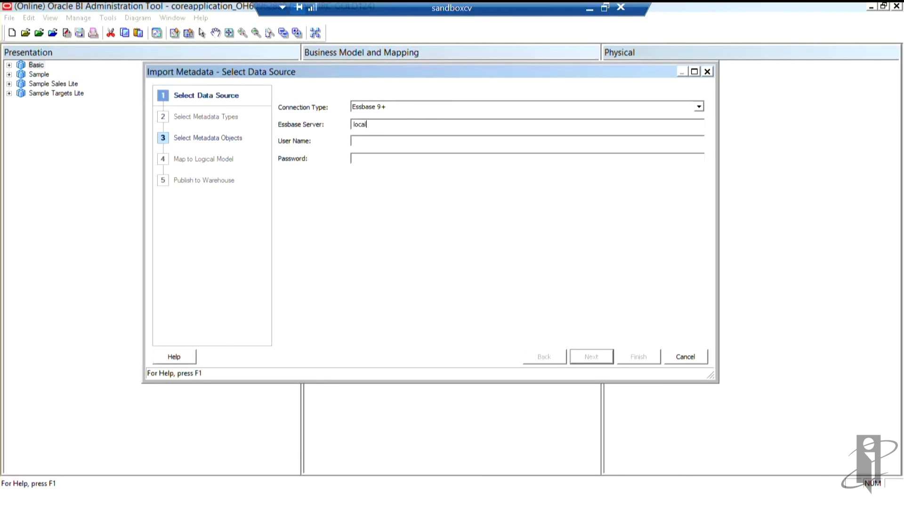
pyautogui.write('admin')
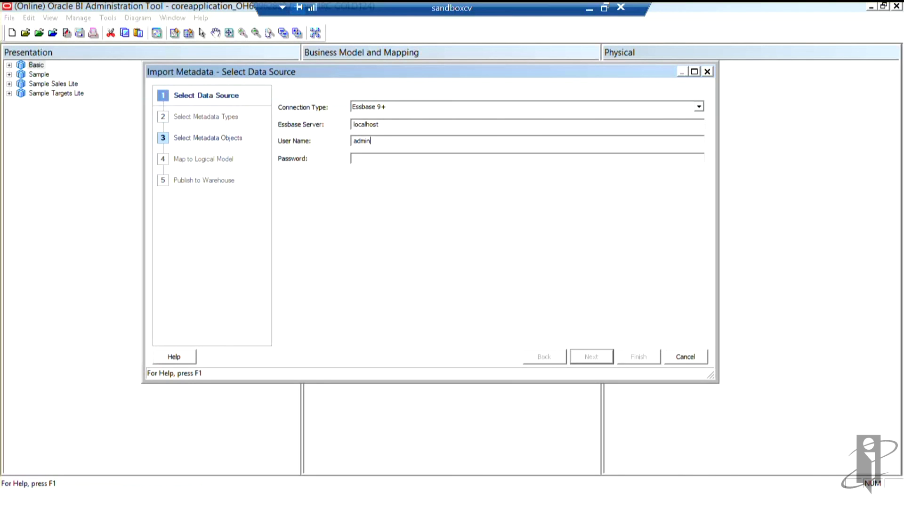
pyautogui.click(525, 159)
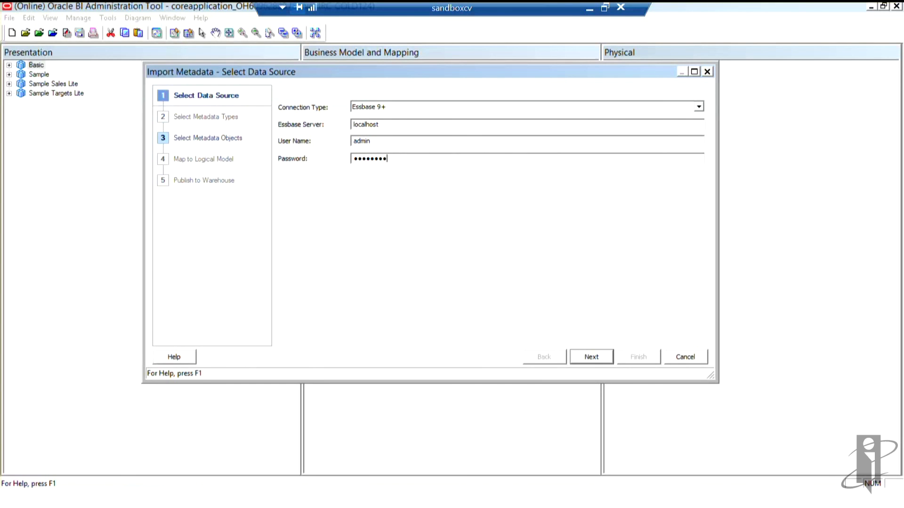
pyautogui.moveTo(587, 338)
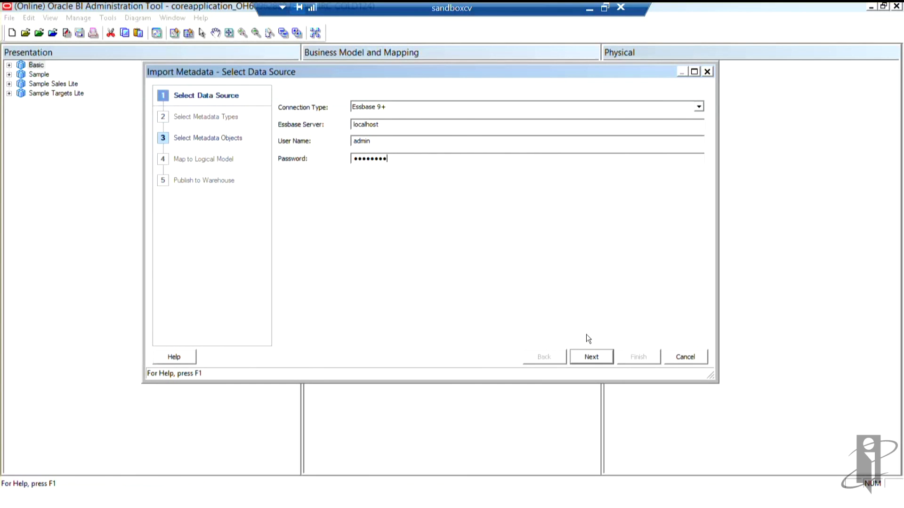
pyautogui.click(591, 357)
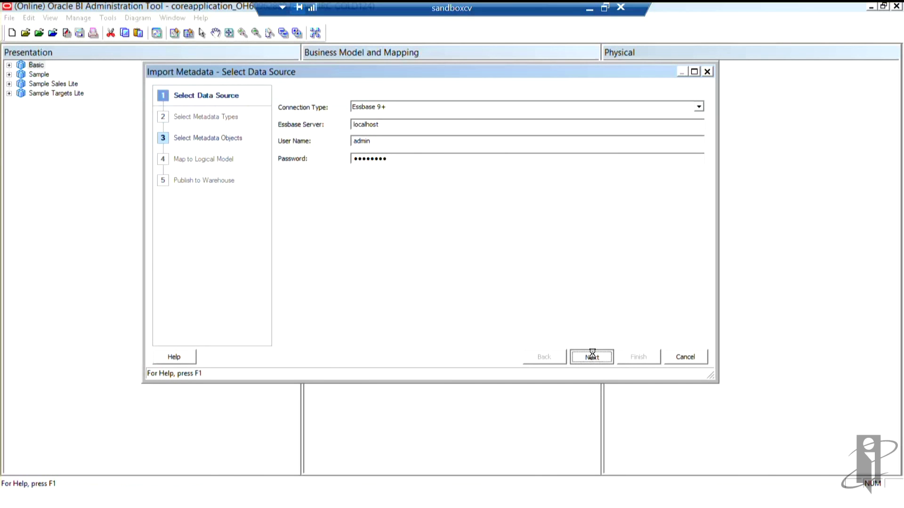
# Step: Select the Sample cube under localhost > ASOsamp and import it into the repository view
pyautogui.click(591, 357)
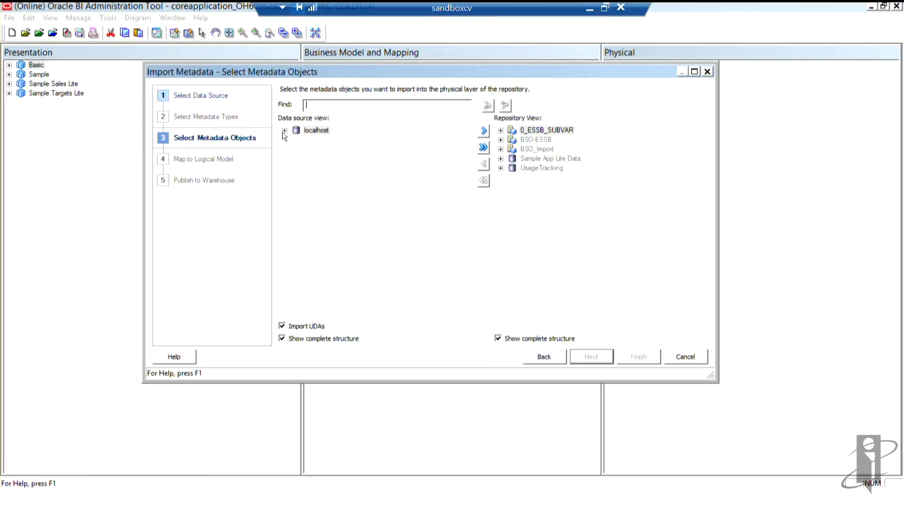
pyautogui.click(283, 130)
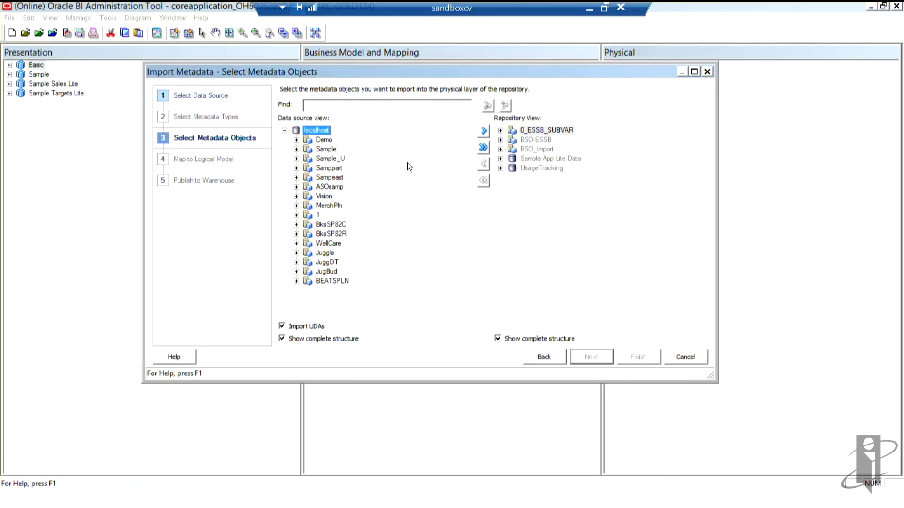
pyautogui.moveTo(368, 276)
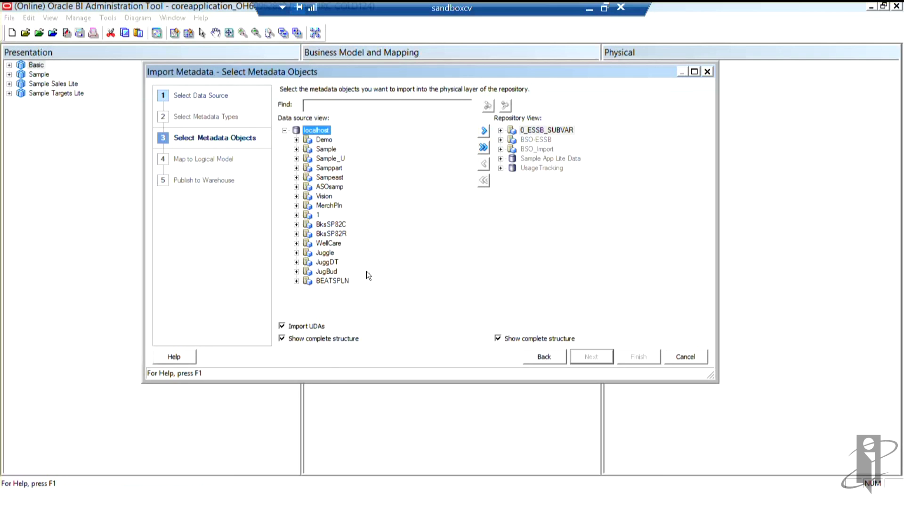
pyautogui.moveTo(368, 179)
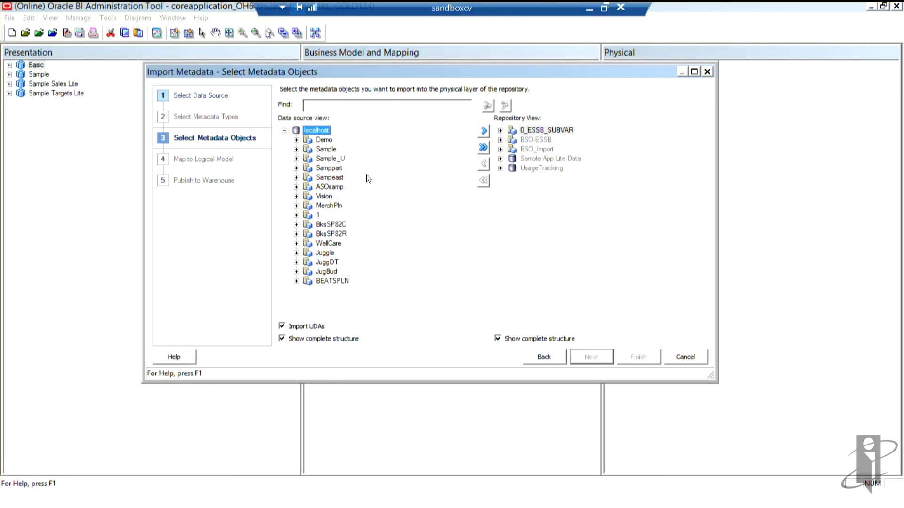
pyautogui.moveTo(298, 190)
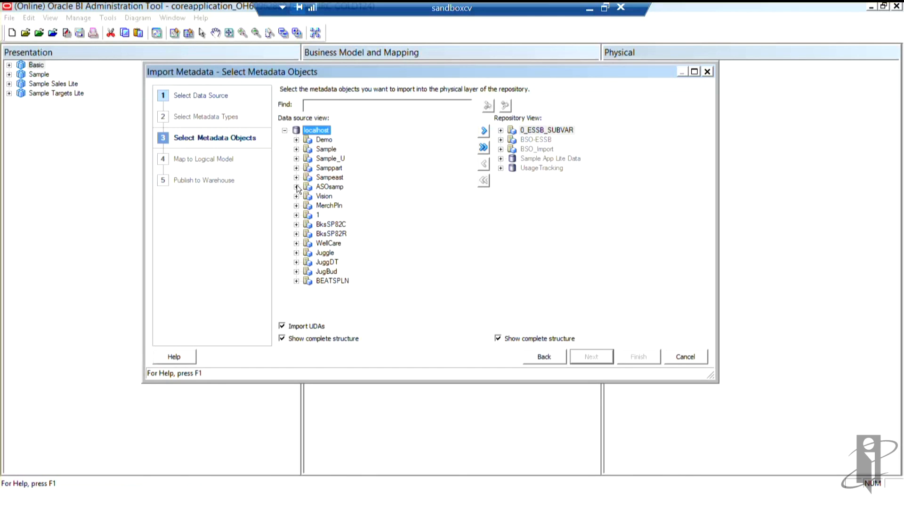
pyautogui.click(296, 186)
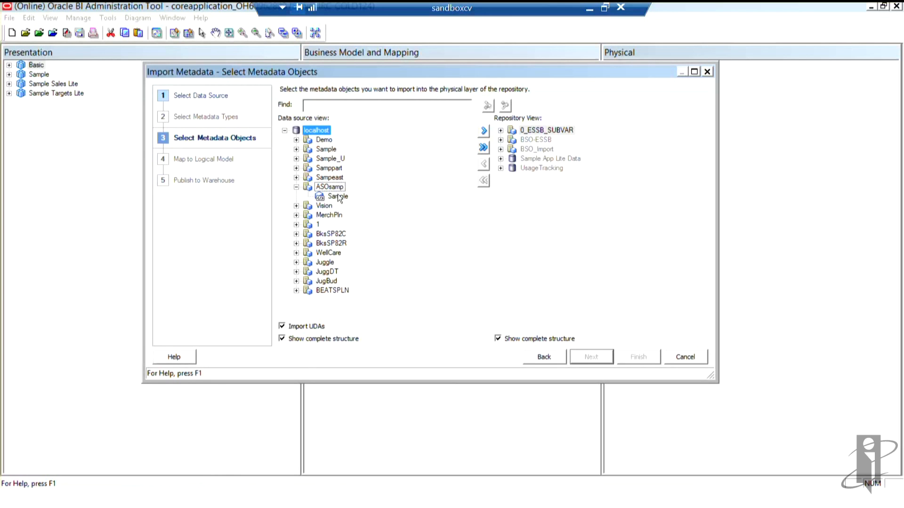
pyautogui.click(338, 196)
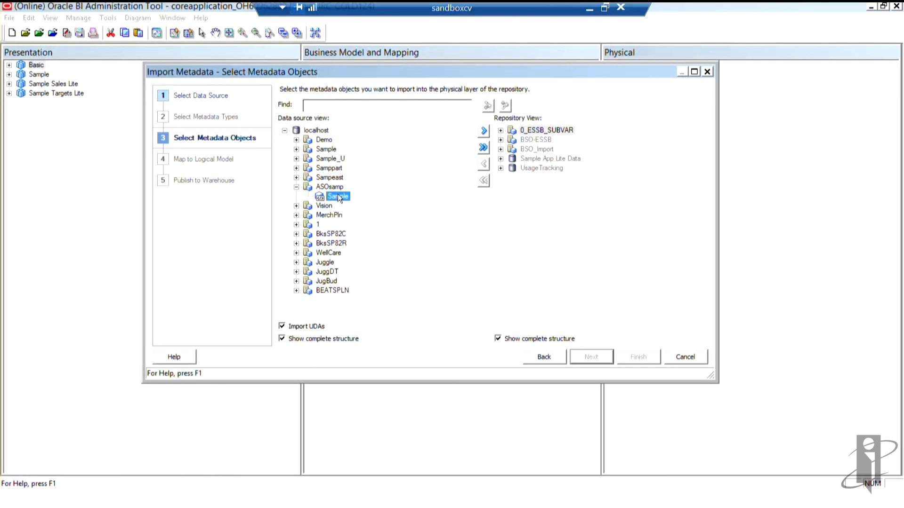
pyautogui.moveTo(443, 140)
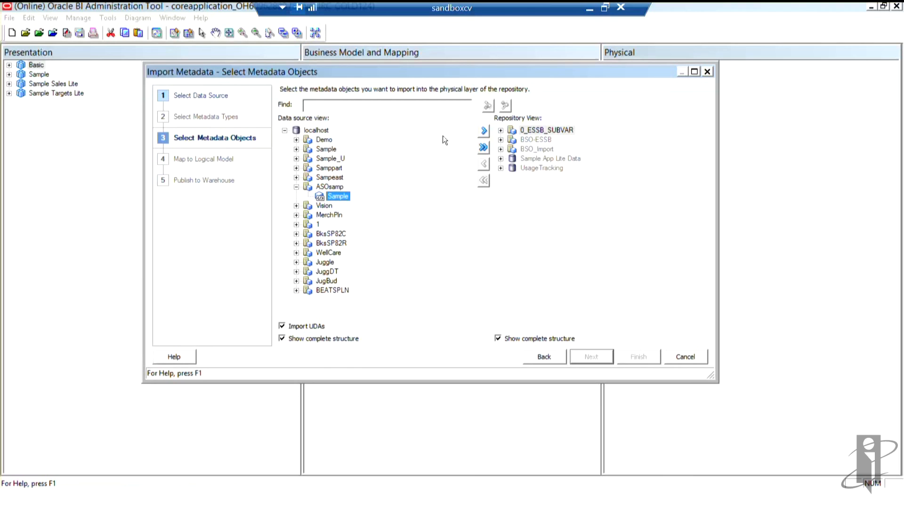
pyautogui.moveTo(484, 131)
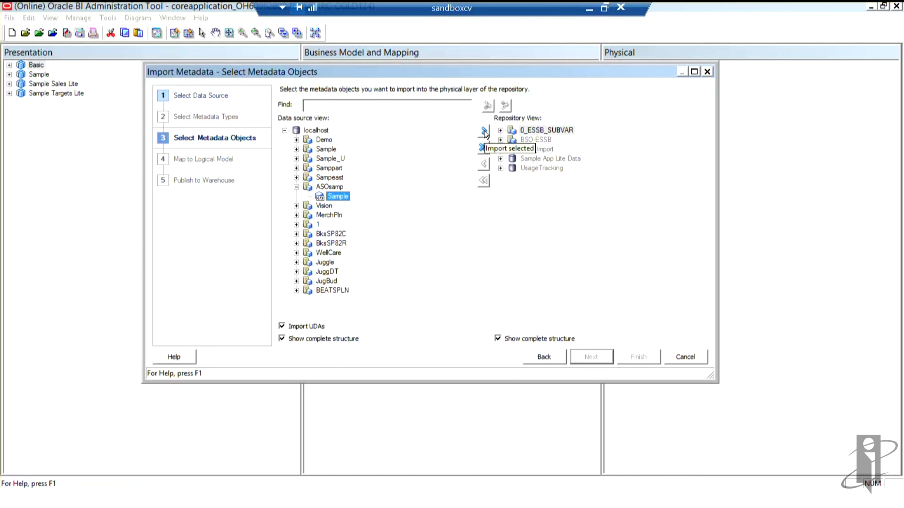
pyautogui.click(484, 130)
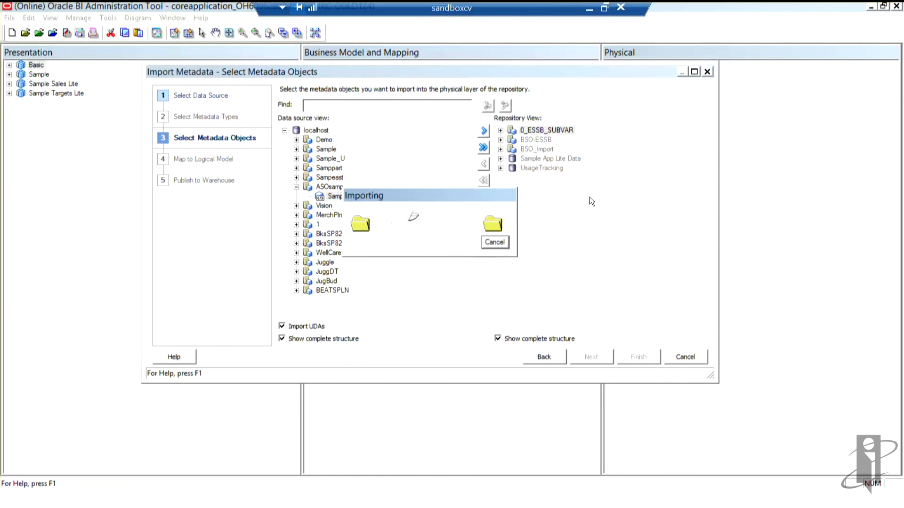
pyautogui.click(483, 131)
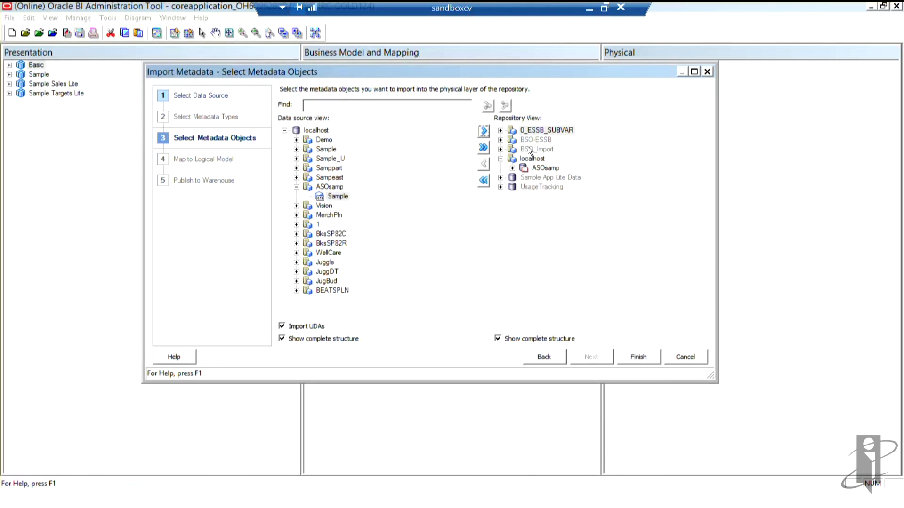
pyautogui.moveTo(530, 182)
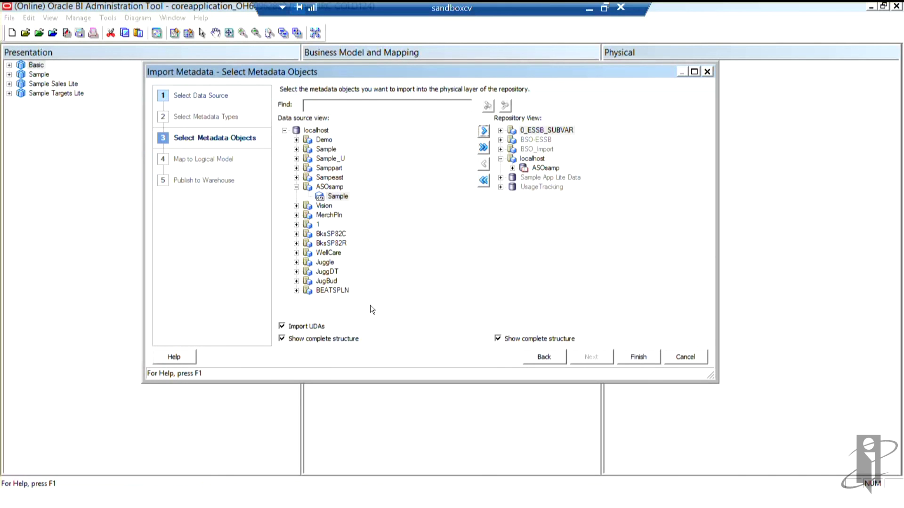
pyautogui.moveTo(473, 320)
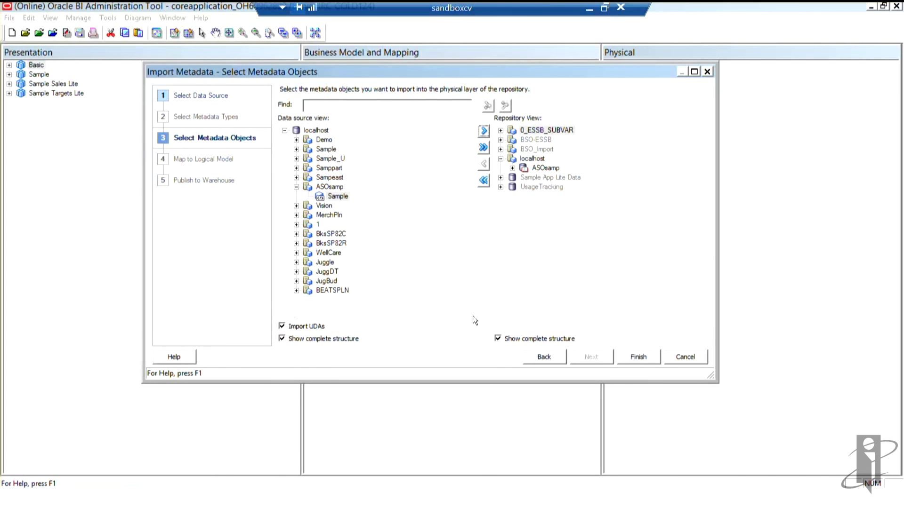
pyautogui.moveTo(486, 344)
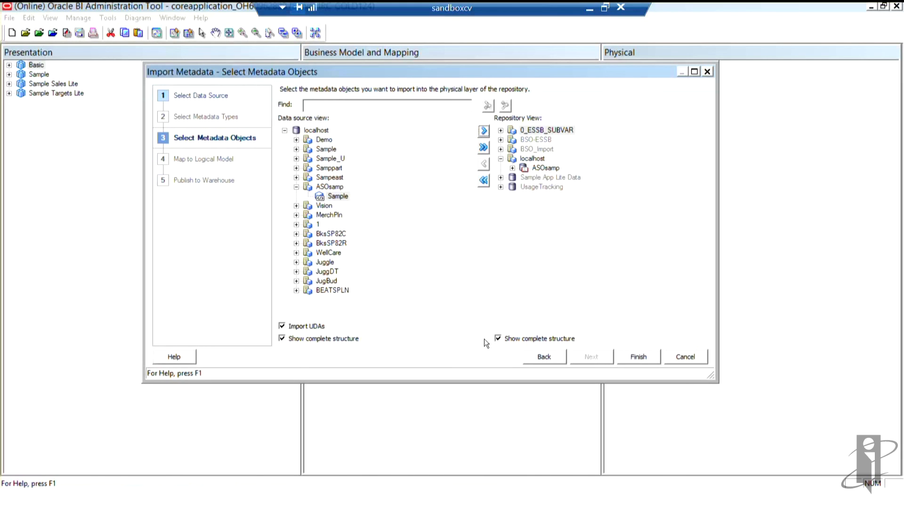
pyautogui.moveTo(630, 333)
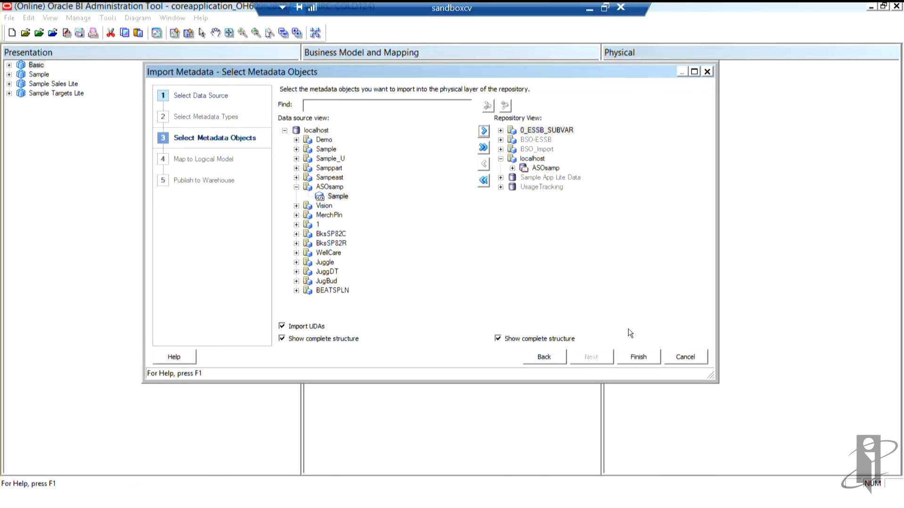
pyautogui.moveTo(415, 355)
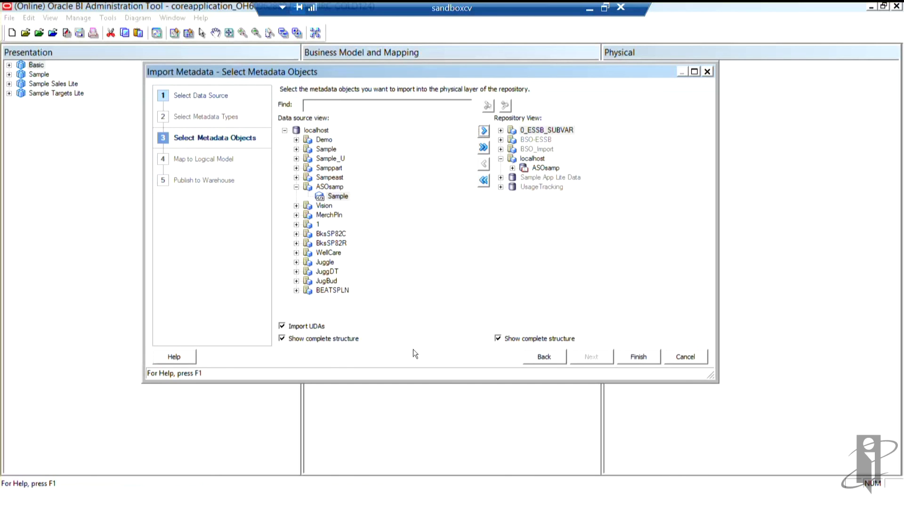
pyautogui.moveTo(404, 261)
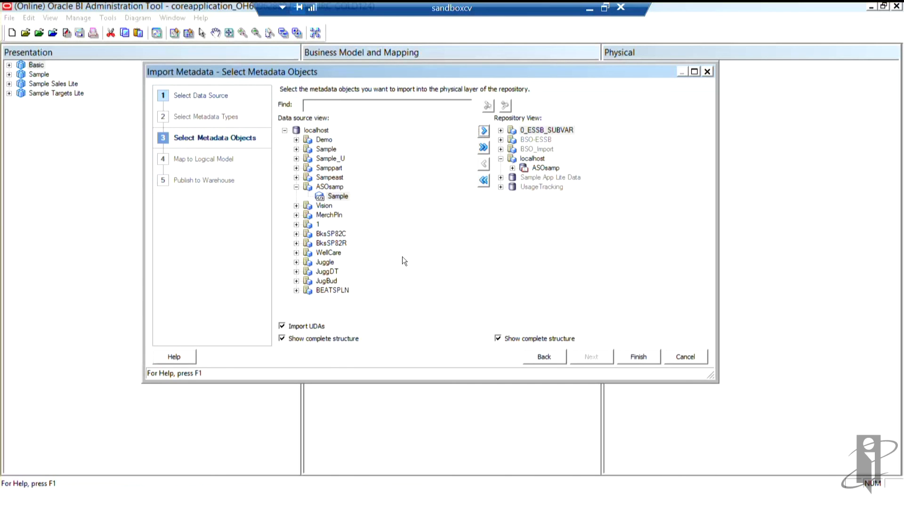
pyautogui.moveTo(407, 271)
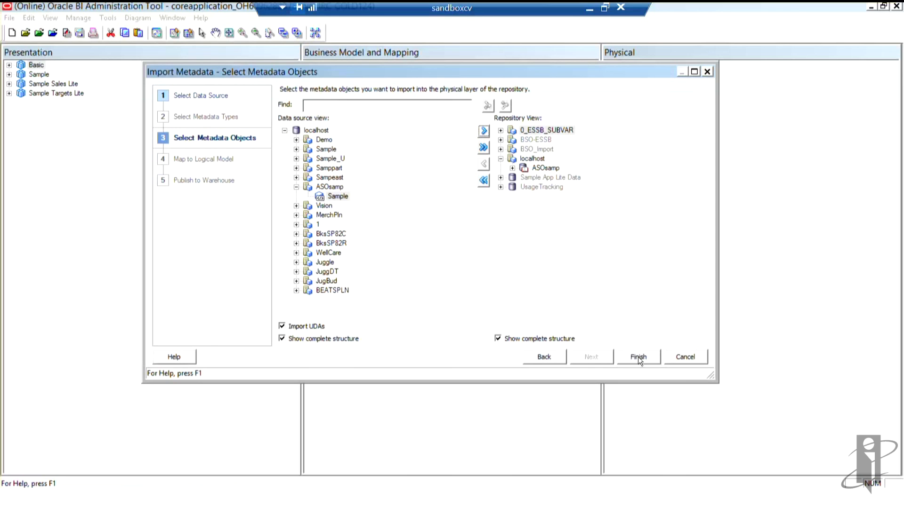
# Step: Finish the import and expand localhost in the physical layer
pyautogui.click(637, 357)
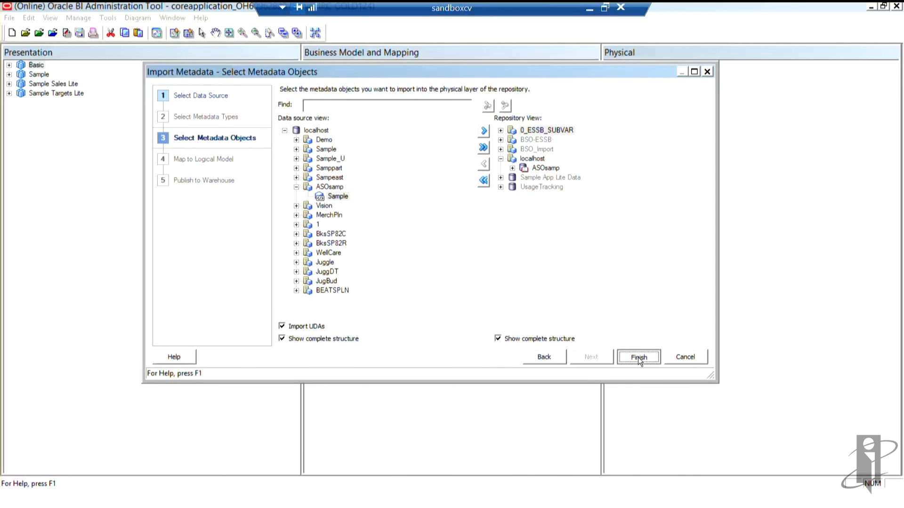
pyautogui.click(638, 357)
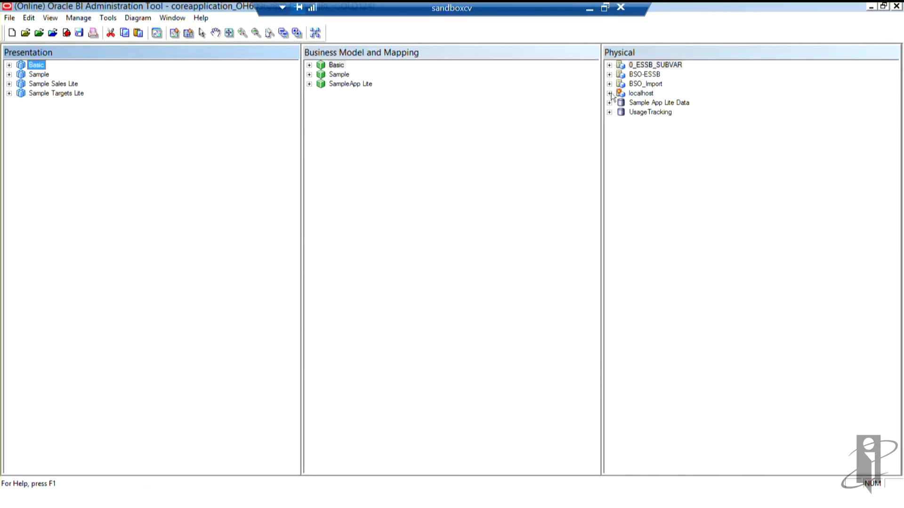
pyautogui.click(609, 93)
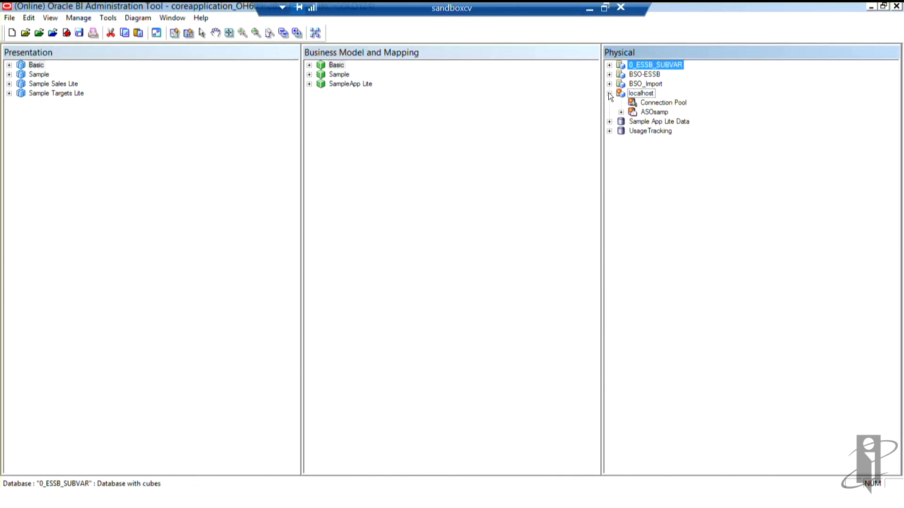
pyautogui.click(609, 93)
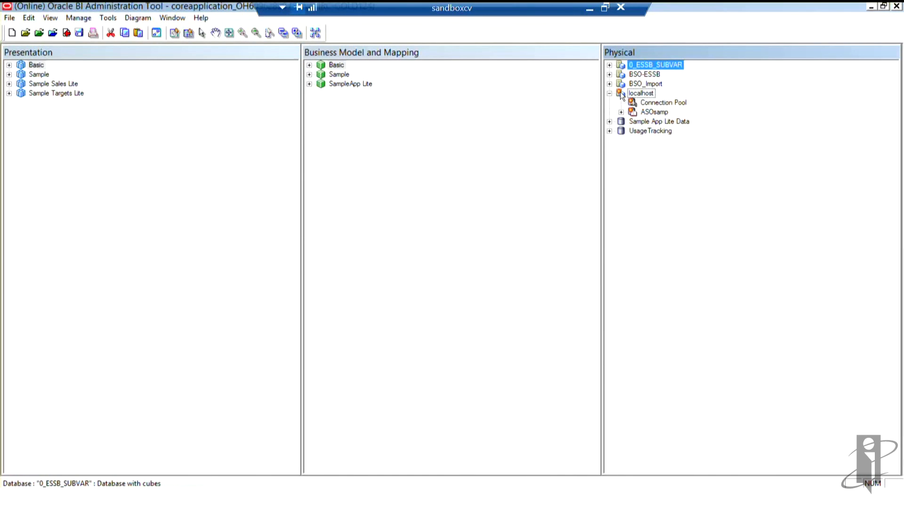
pyautogui.moveTo(639, 111)
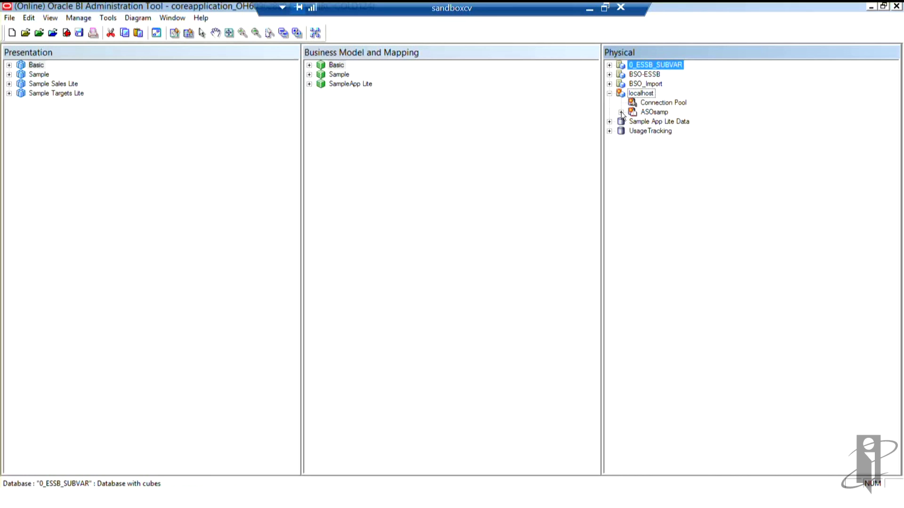
# Step: Expand ASOsamp > Sample > Time to show the MTD, QTD and YTD hierarchies
pyautogui.click(625, 112)
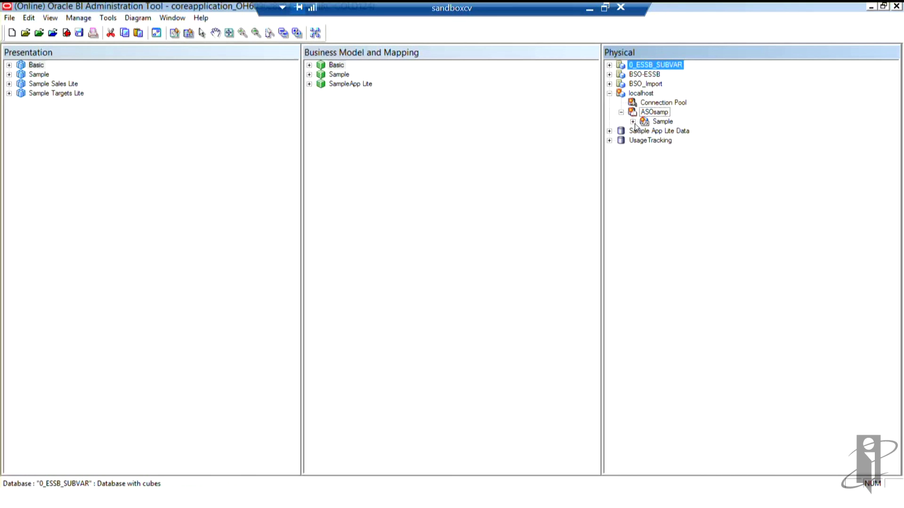
pyautogui.click(632, 122)
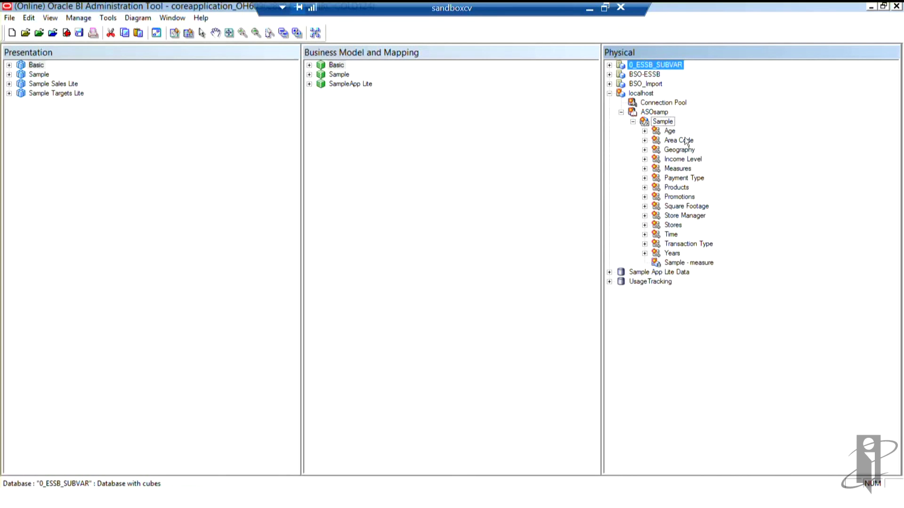
pyautogui.moveTo(680, 171)
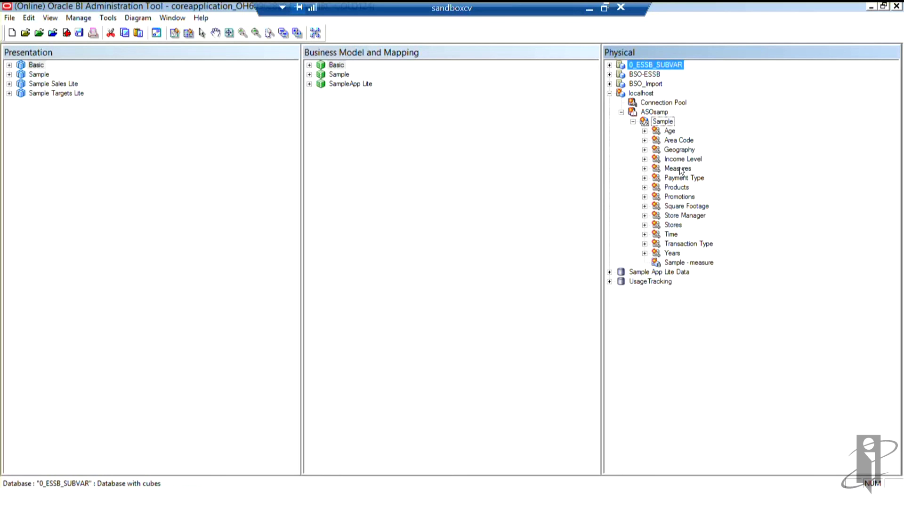
pyautogui.moveTo(660, 225)
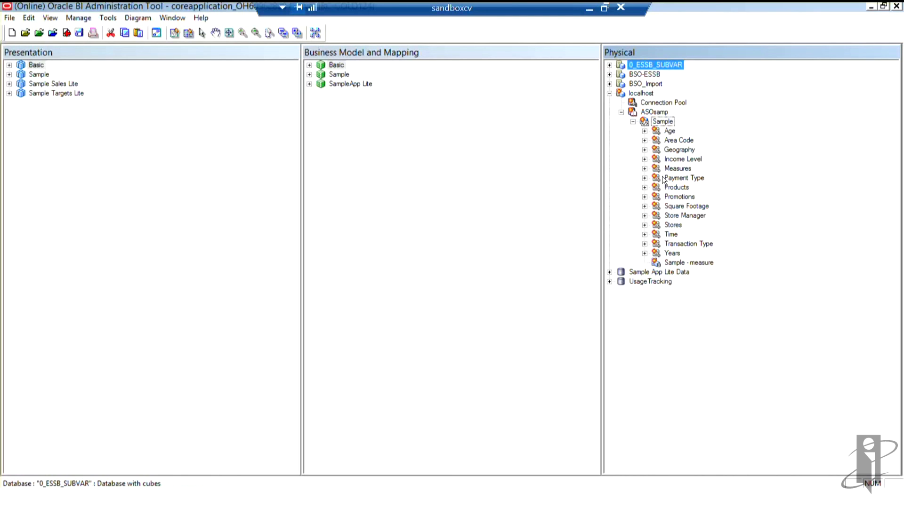
pyautogui.moveTo(644, 238)
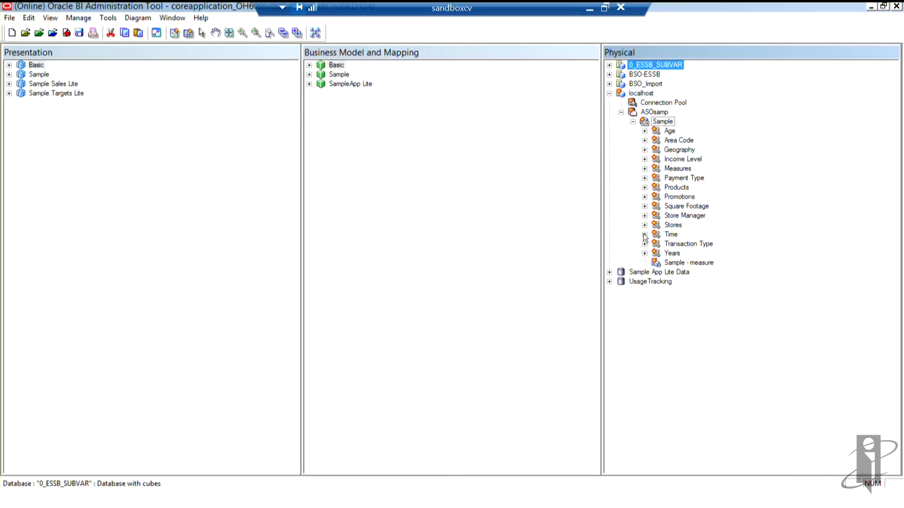
pyautogui.click(644, 235)
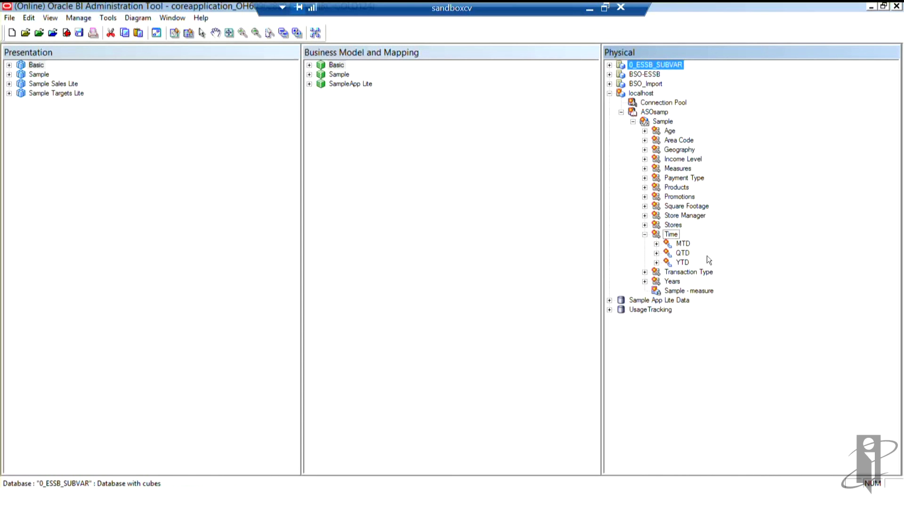
pyautogui.moveTo(677, 267)
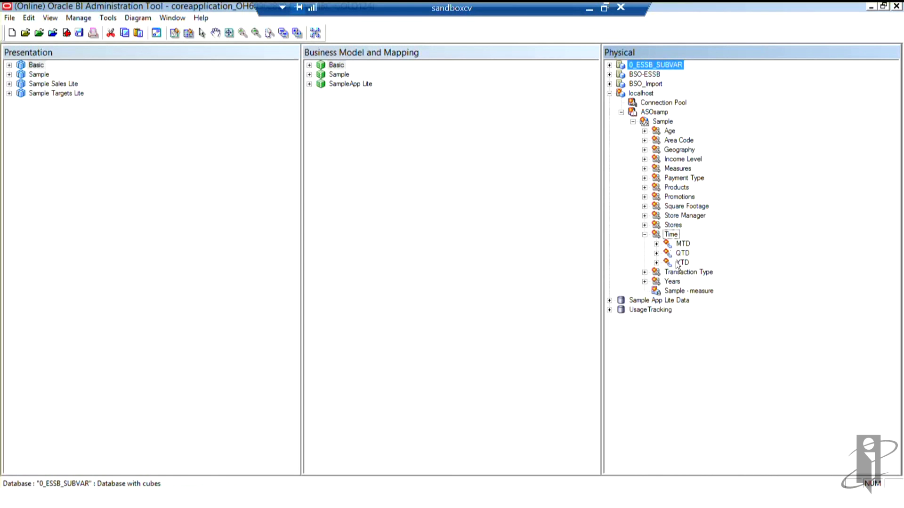
pyautogui.moveTo(708, 258)
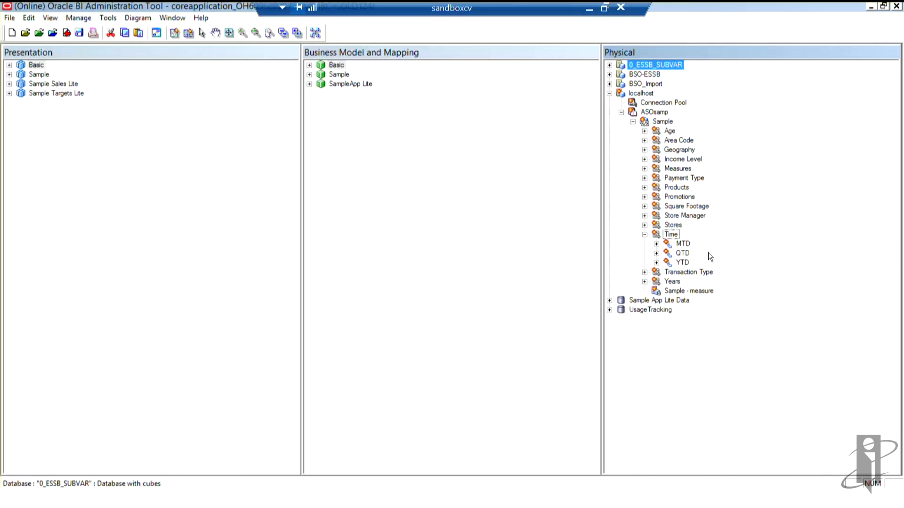
pyautogui.moveTo(672, 116)
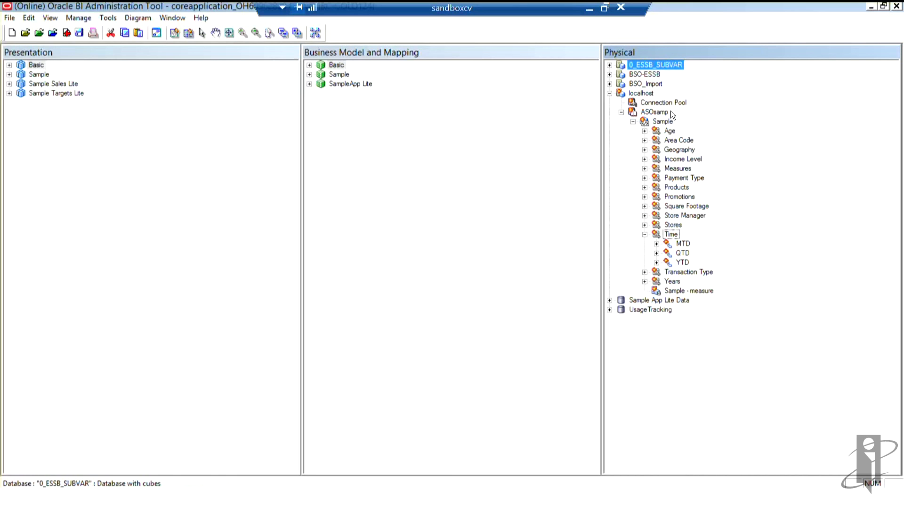
# Step: Drag the Sample cube into the business model layer and Sample#1 into the presentation layer
pyautogui.click(662, 121)
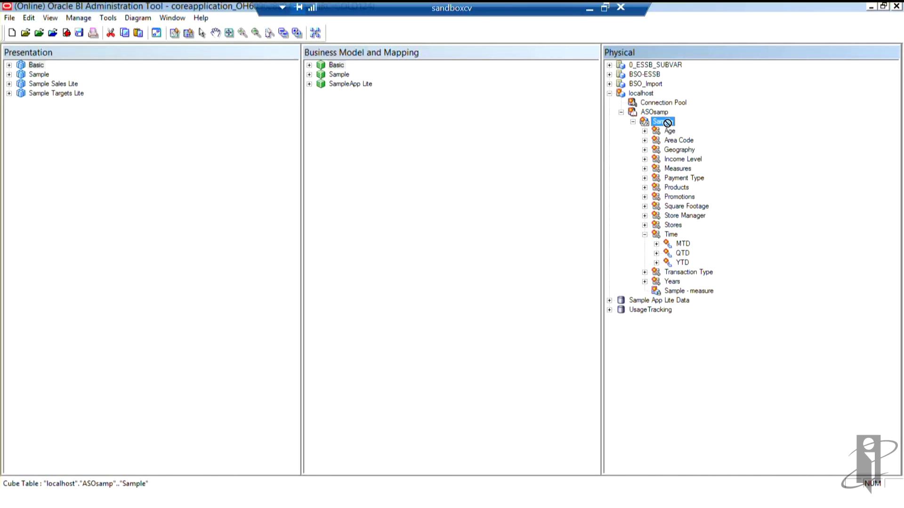
pyautogui.moveTo(468, 224)
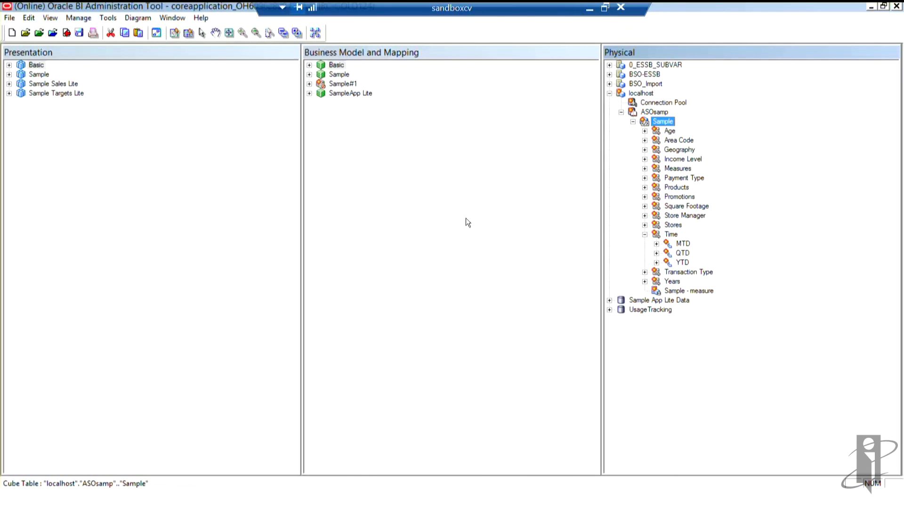
pyautogui.moveTo(356, 90)
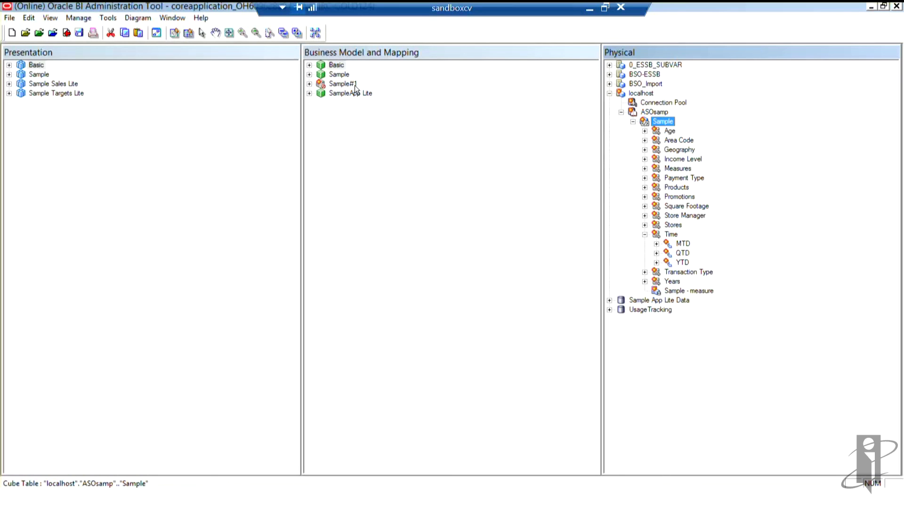
pyautogui.moveTo(340, 76)
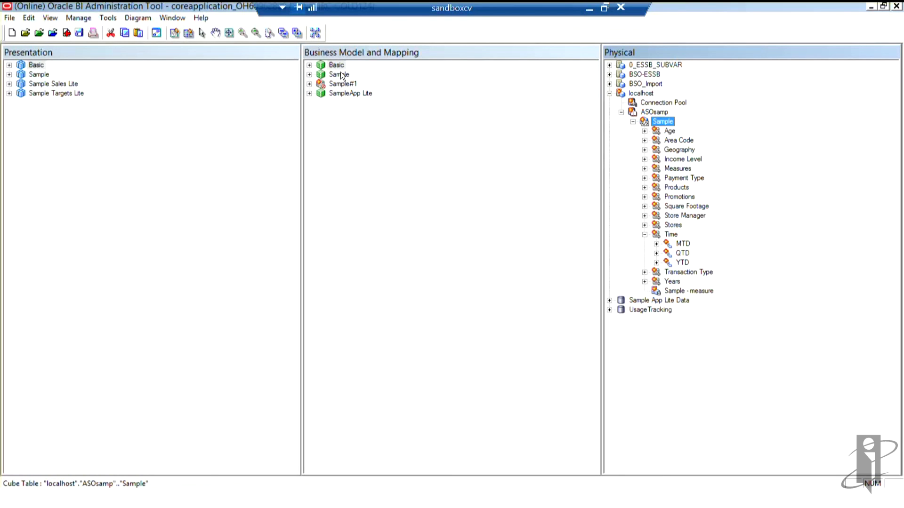
pyautogui.moveTo(347, 83)
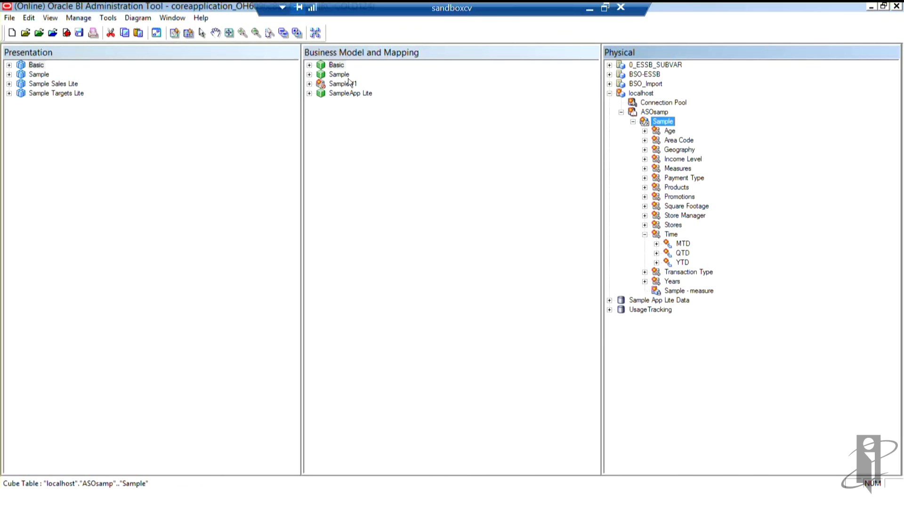
pyautogui.moveTo(345, 85)
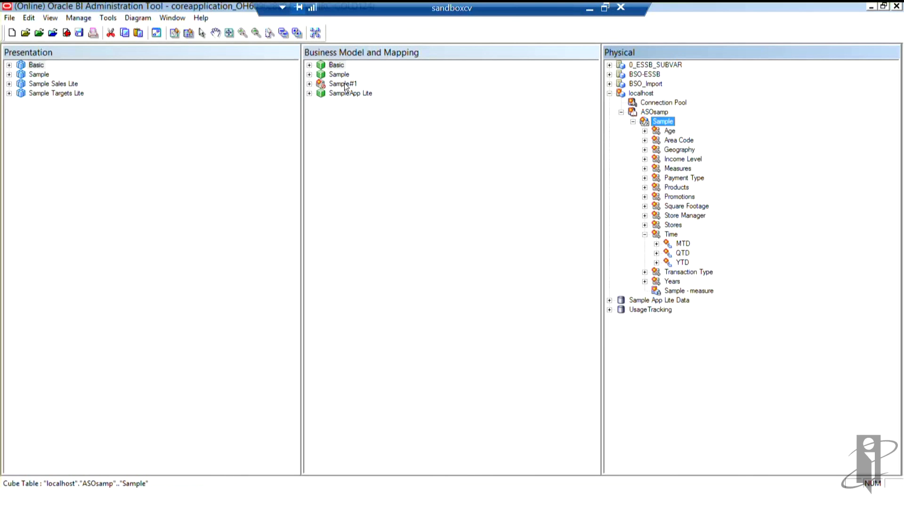
pyautogui.click(343, 84)
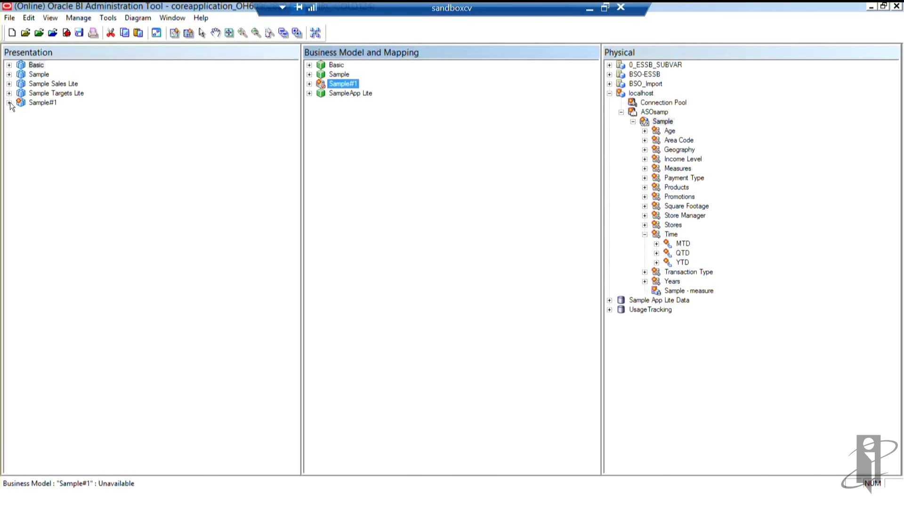
# Step: Expand Sample#1 and inspect its MTD, QTD and YTD presentation tables
pyautogui.click(9, 102)
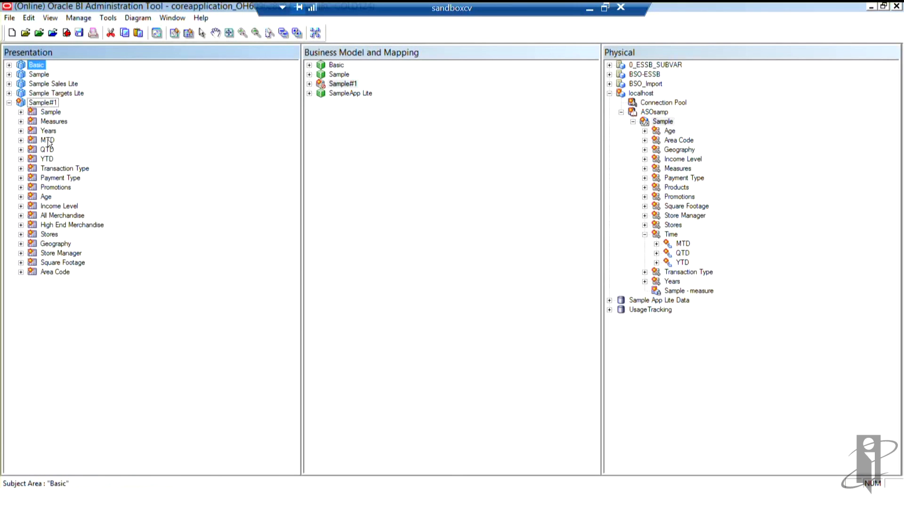
pyautogui.moveTo(665, 234)
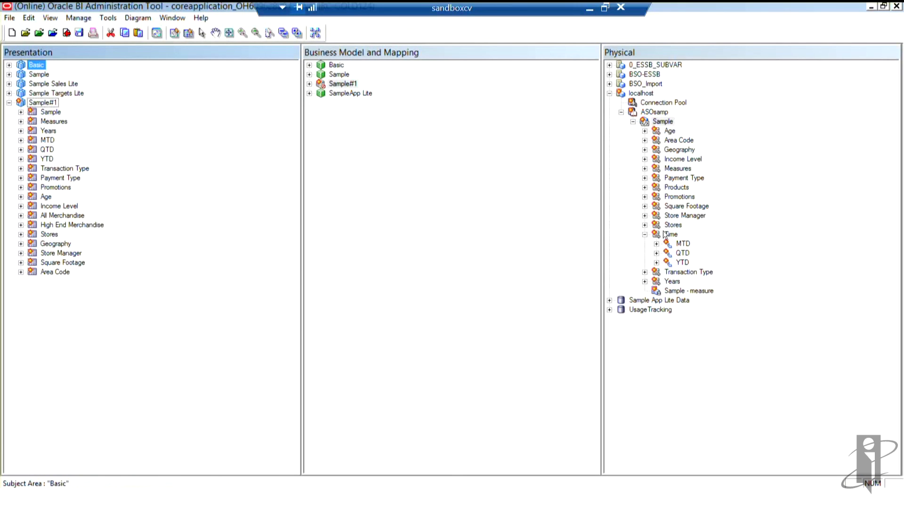
pyautogui.moveTo(687, 272)
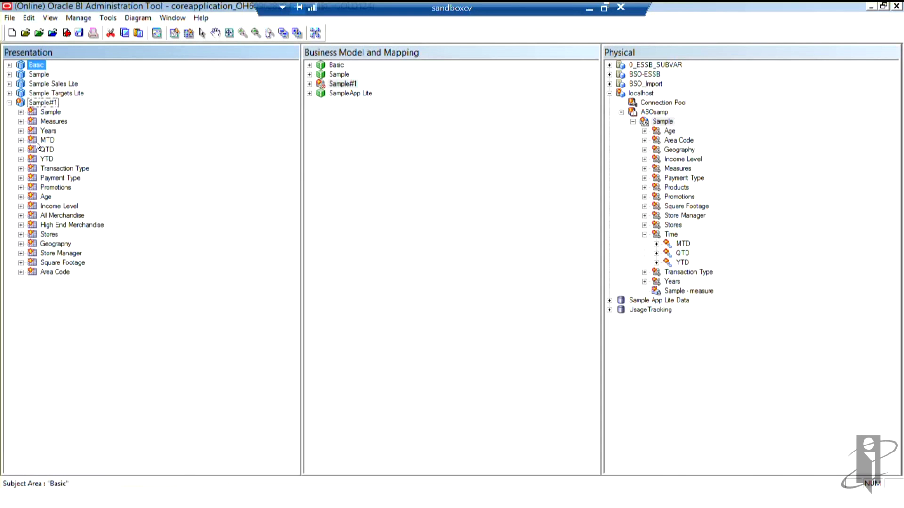
pyautogui.click(47, 140)
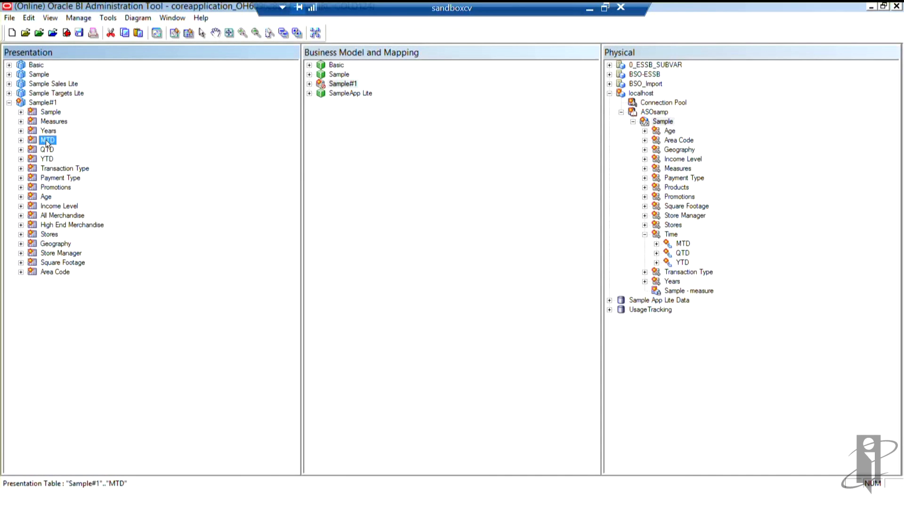
pyautogui.click(47, 149)
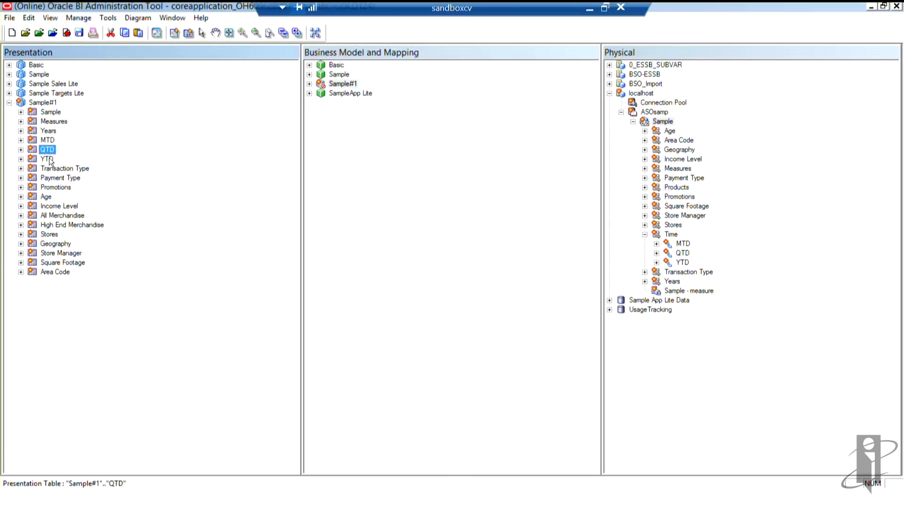
pyautogui.click(47, 158)
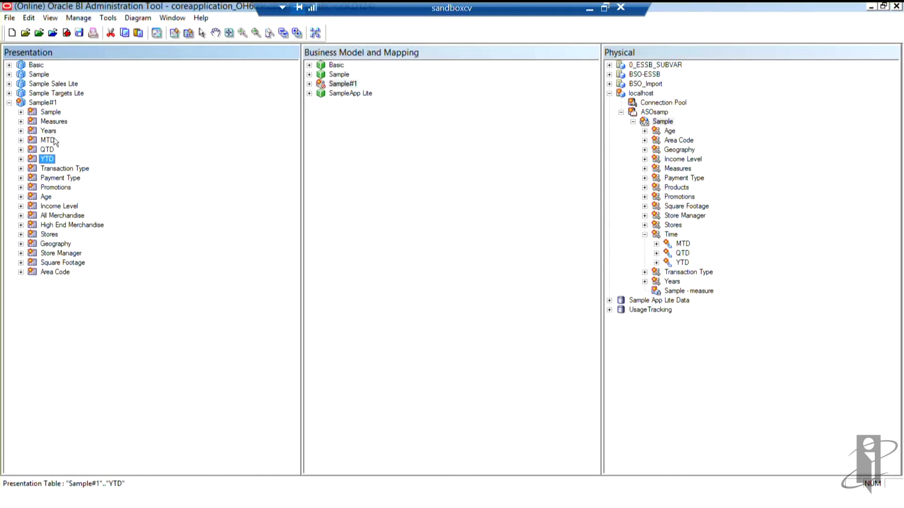
pyautogui.click(47, 149)
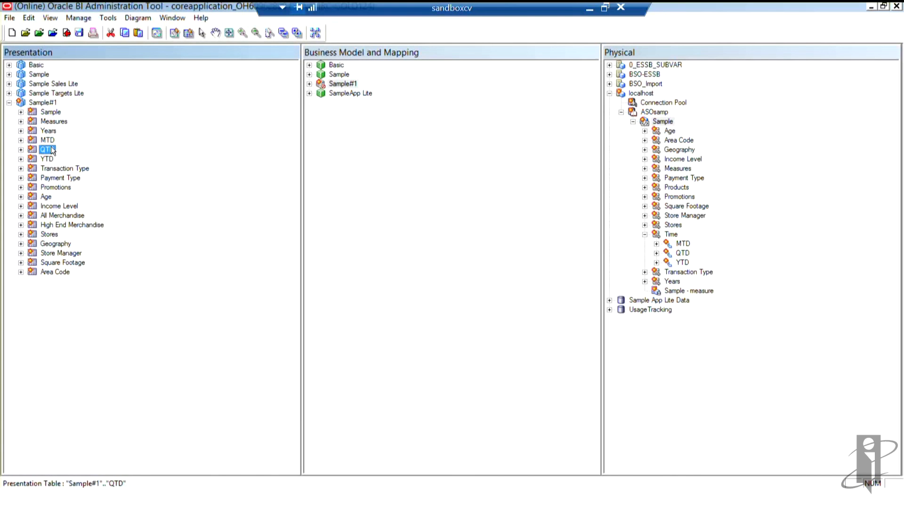
pyautogui.click(47, 158)
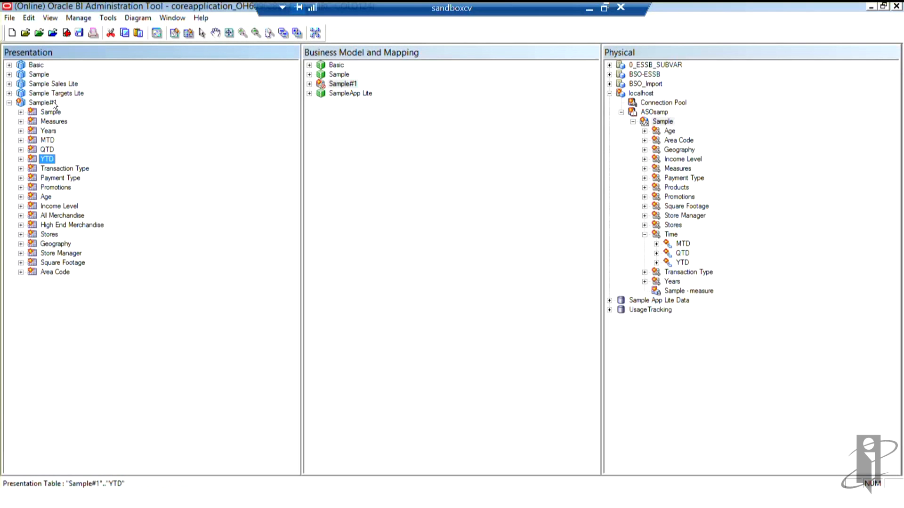
pyautogui.rightClick(40, 102)
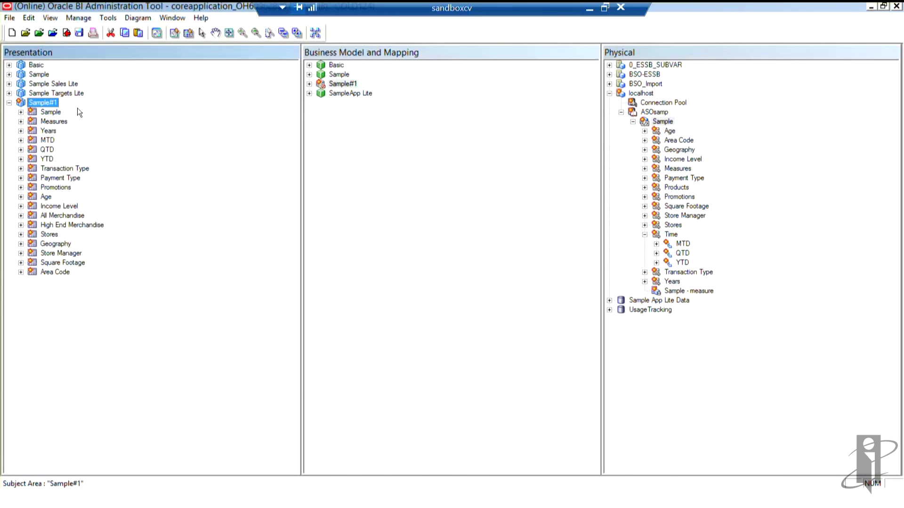
# Step: Create a new presentation table named Time Members in Sample#1
pyautogui.doubleClick(42, 101)
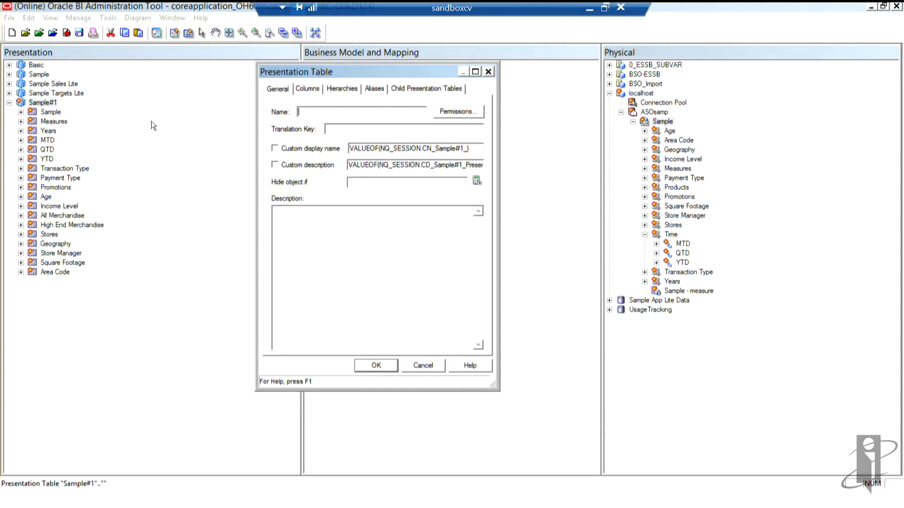
pyautogui.write('Time')
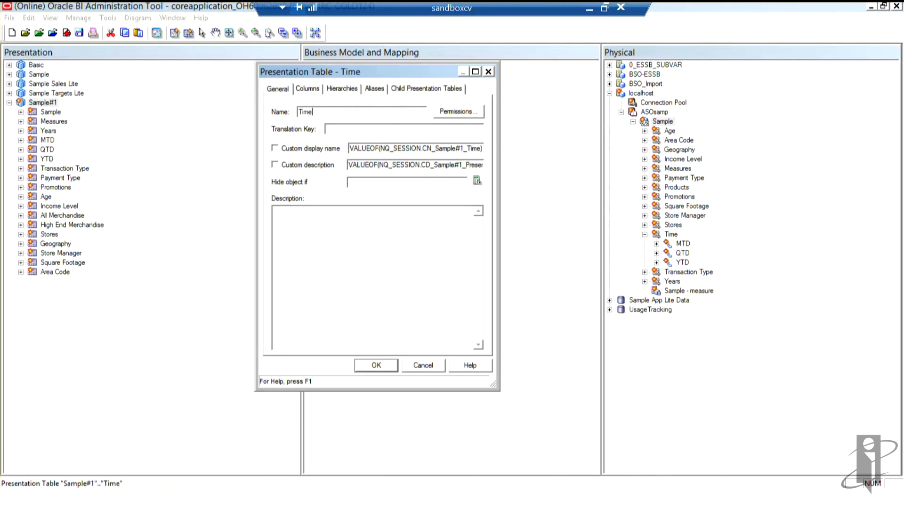
pyautogui.write('Members')
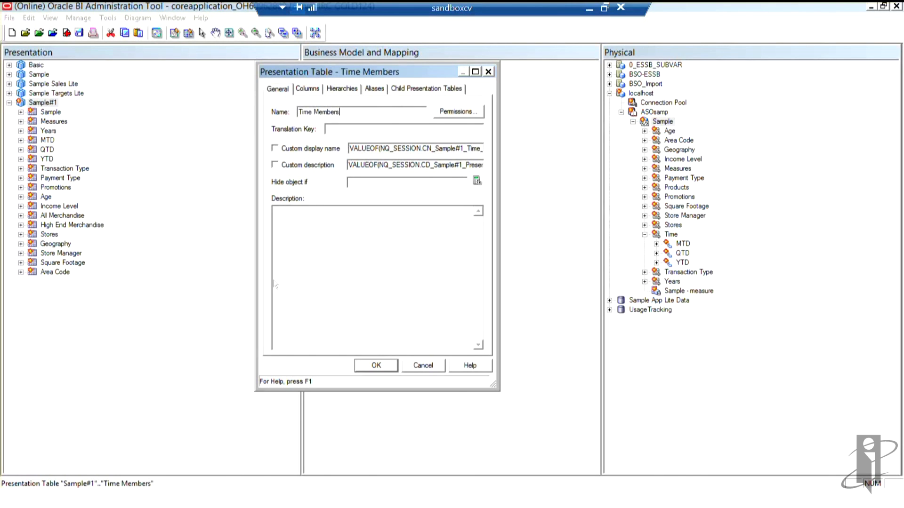
pyautogui.click(376, 366)
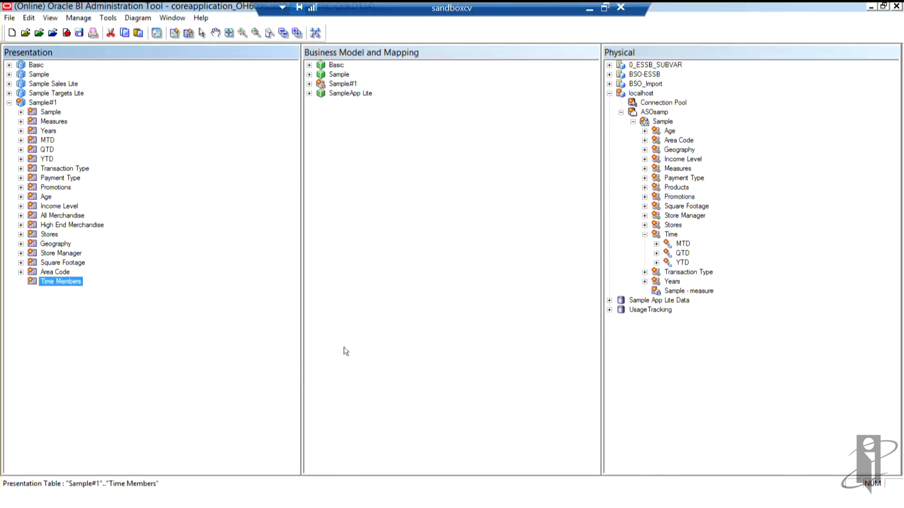
pyautogui.moveTo(40, 101)
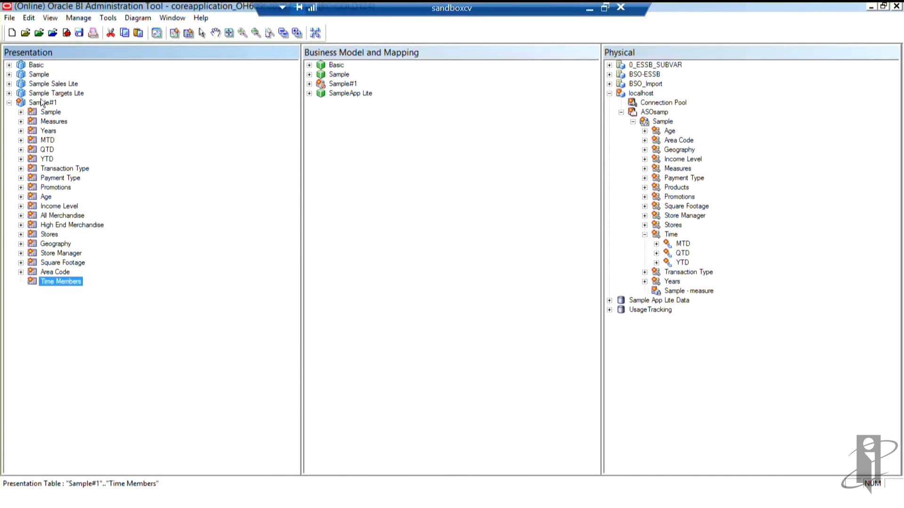
pyautogui.rightClick(42, 102)
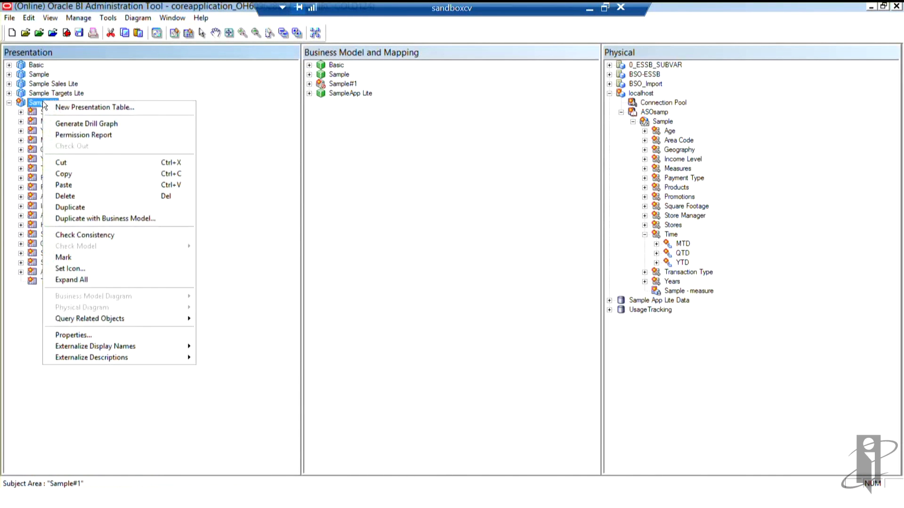
pyautogui.moveTo(64, 186)
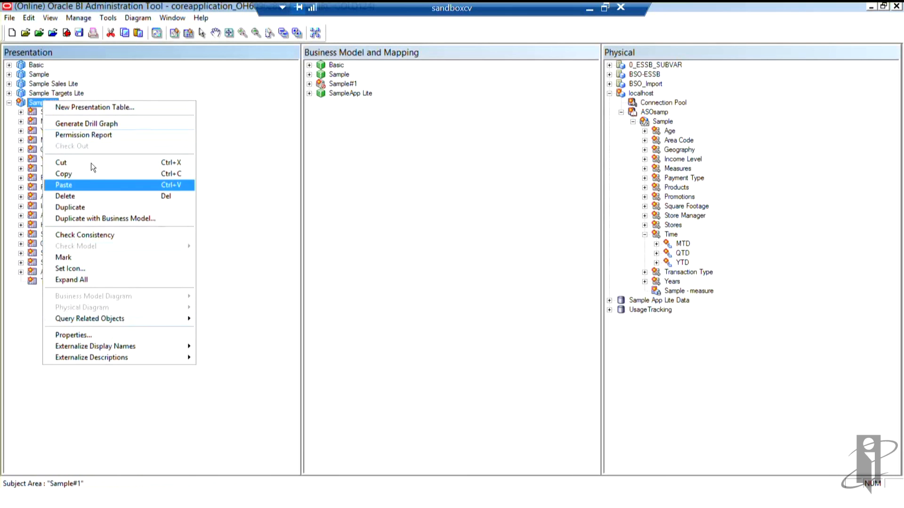
pyautogui.moveTo(37, 103)
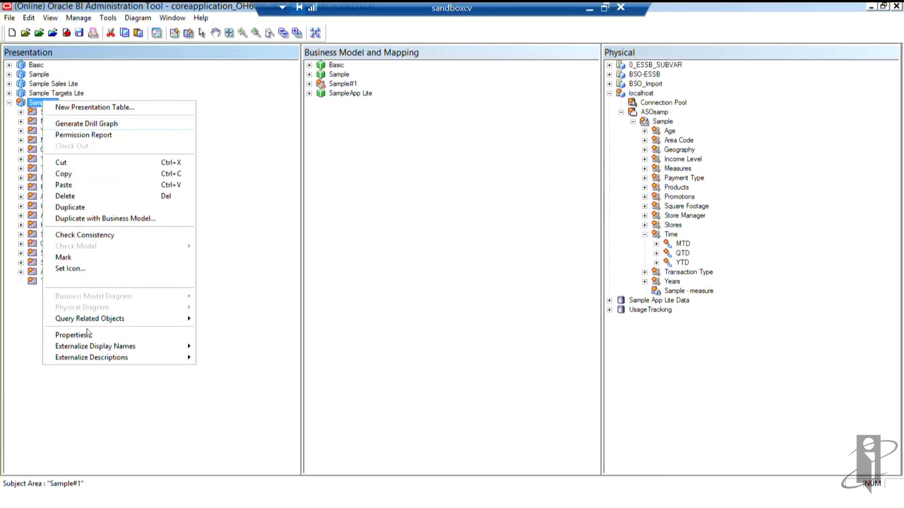
# Step: In Sample#1's Presentation Tables list, start moving Time Members up the order
pyautogui.click(72, 335)
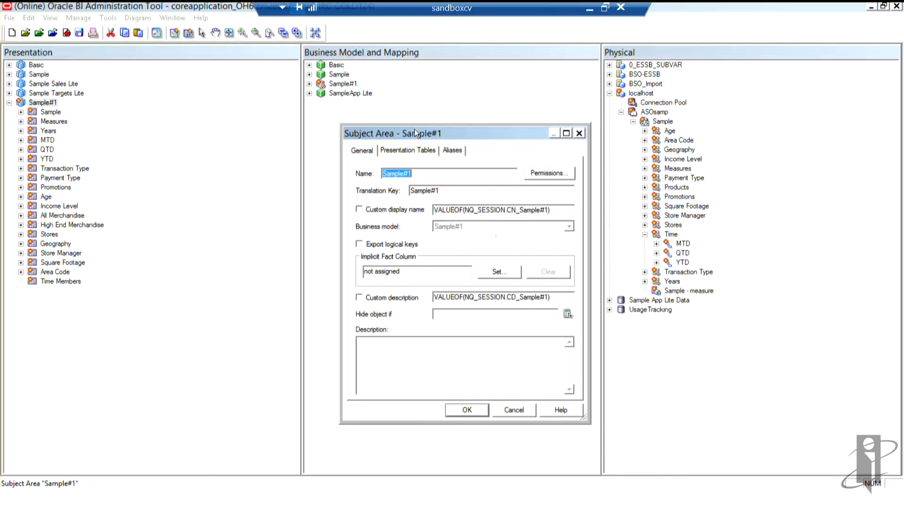
pyautogui.moveTo(408, 150)
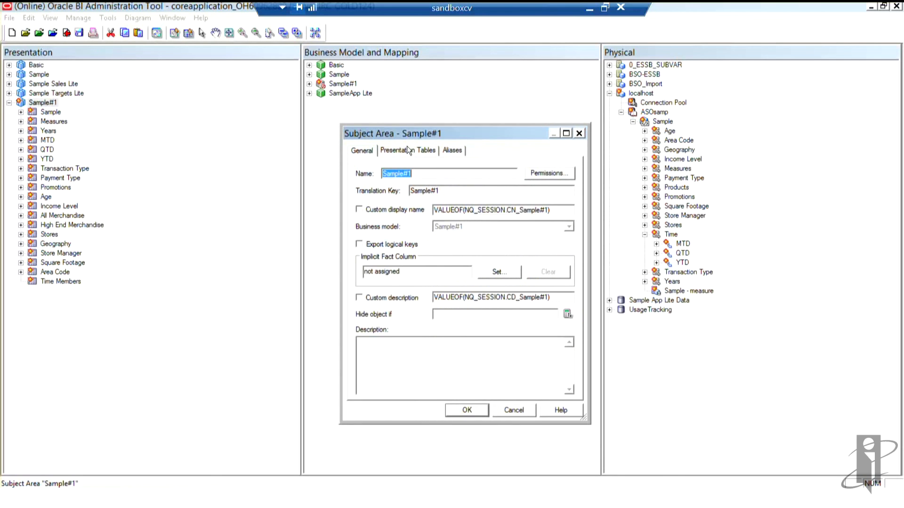
pyautogui.click(407, 151)
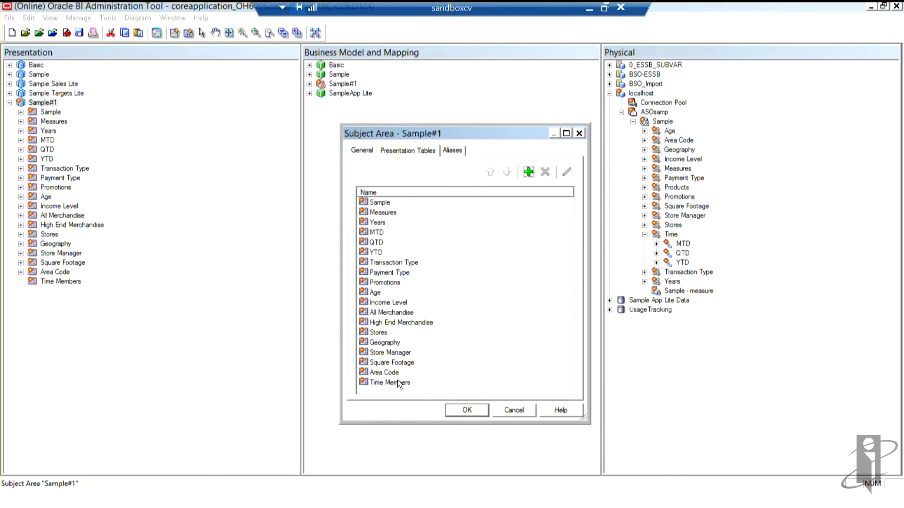
pyautogui.click(390, 383)
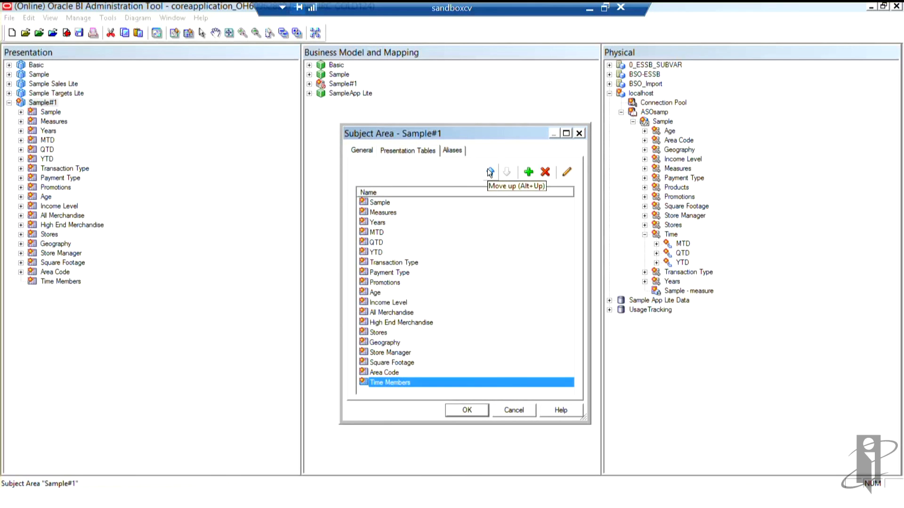
pyautogui.click(489, 171)
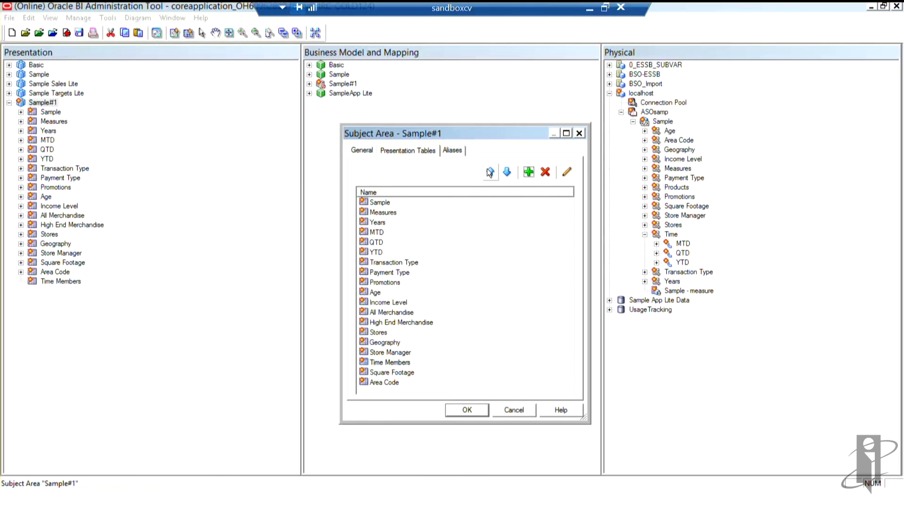
pyautogui.click(489, 171)
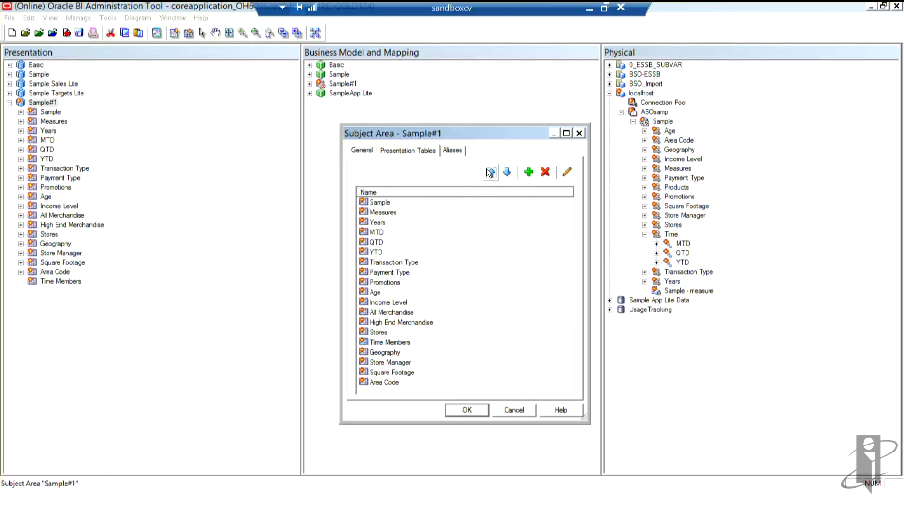
# Step: Continue moving Time Members up until it follows Years, then confirm the order
pyautogui.click(490, 172)
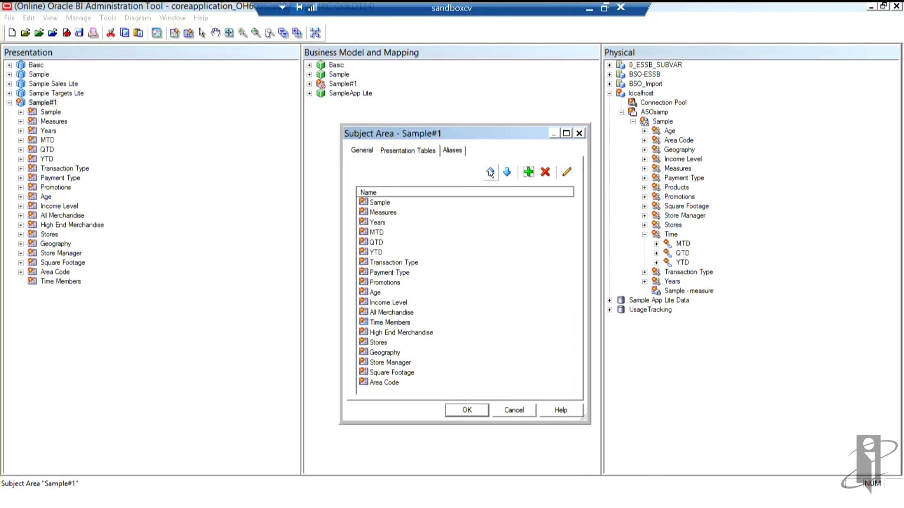
pyautogui.click(490, 172)
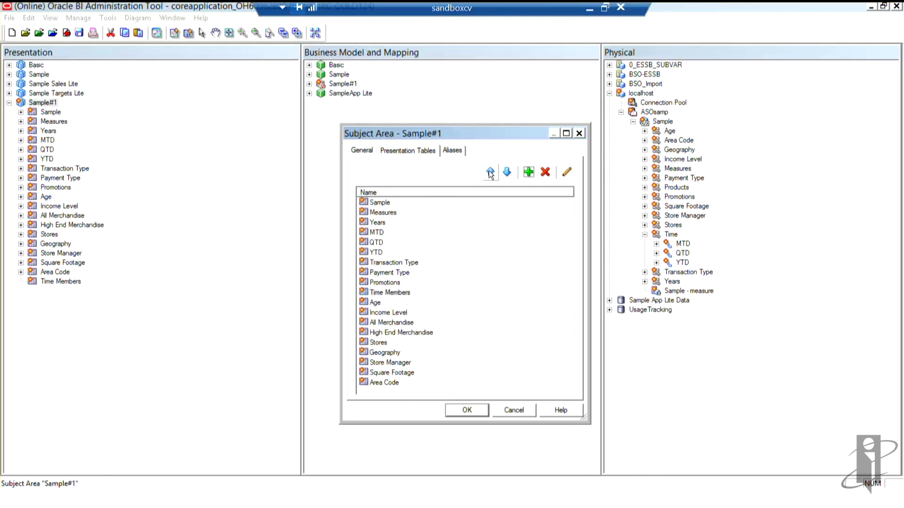
pyautogui.click(490, 171)
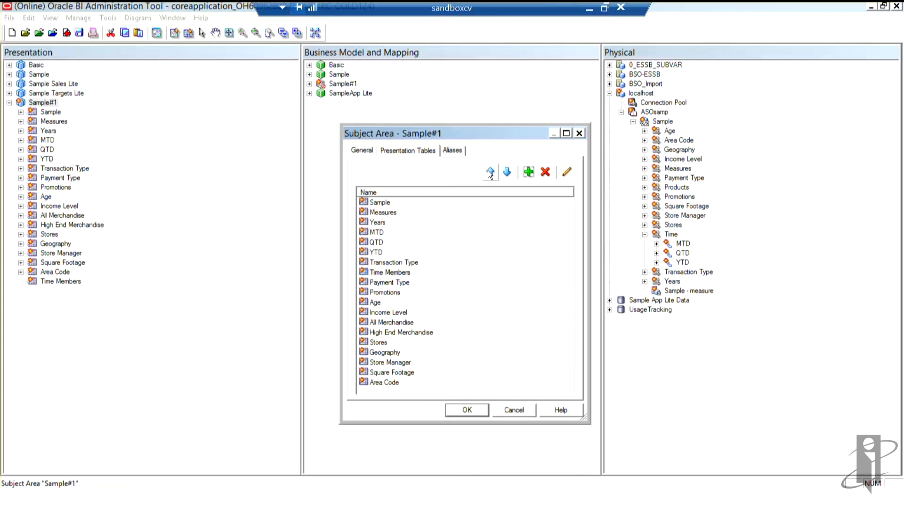
pyautogui.click(490, 171)
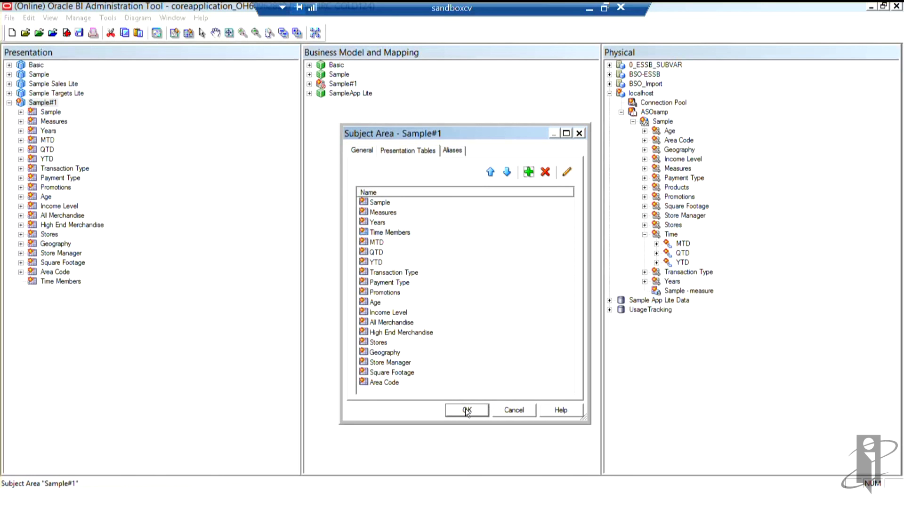
pyautogui.click(466, 410)
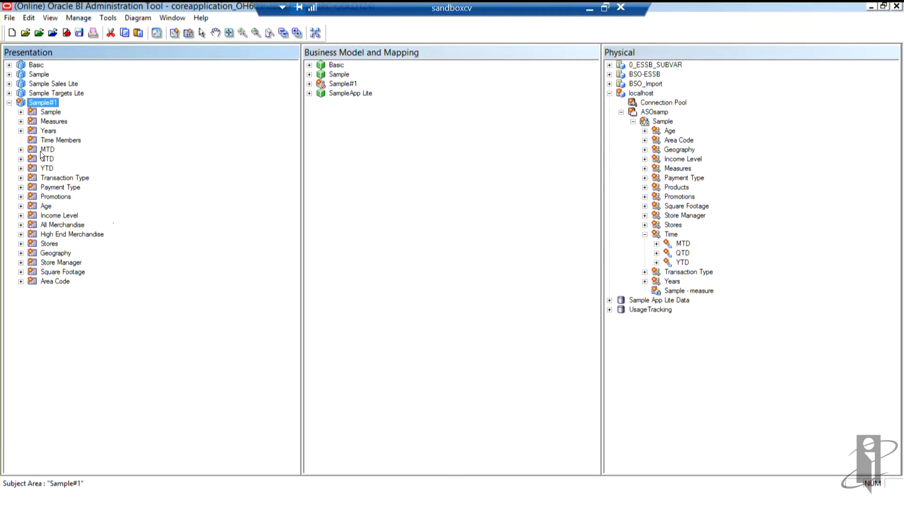
pyautogui.rightClick(48, 150)
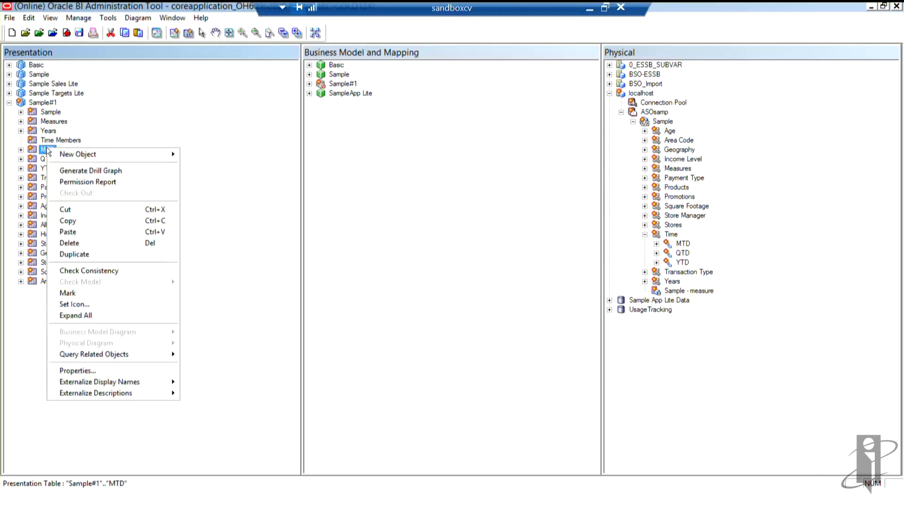
pyautogui.moveTo(67, 220)
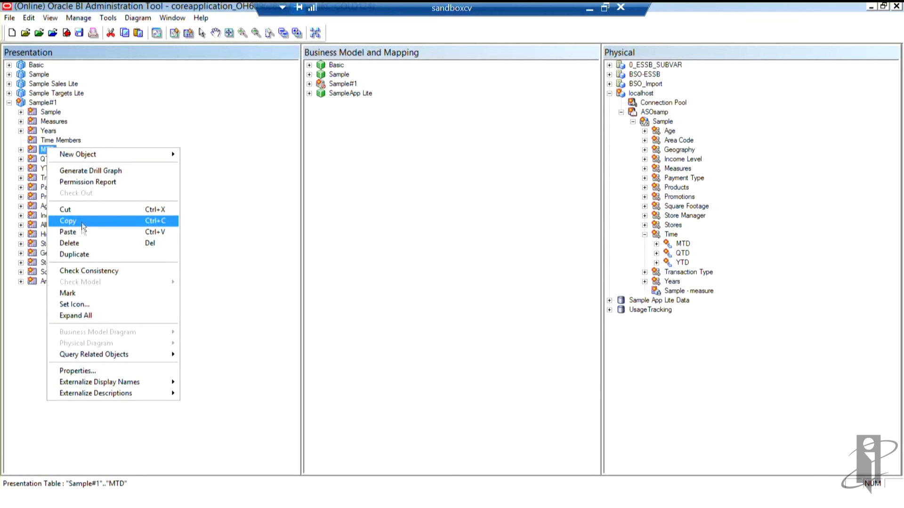
pyautogui.moveTo(75, 371)
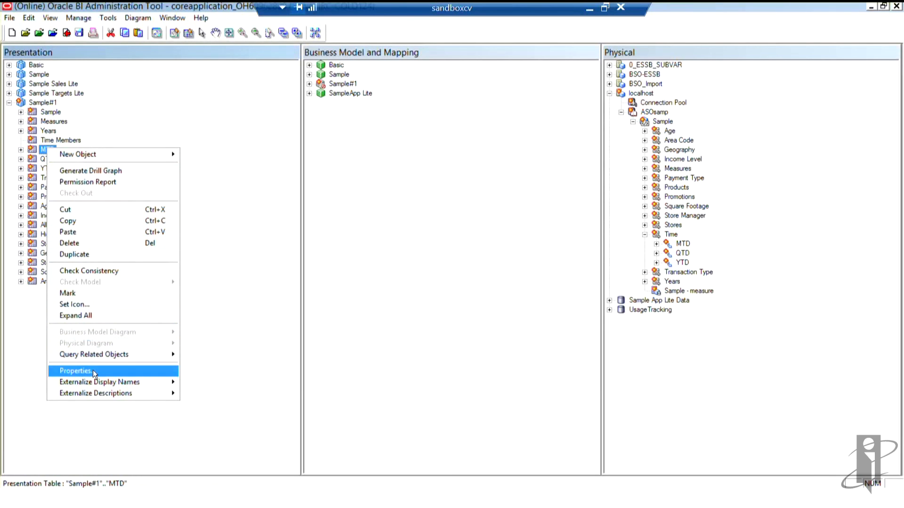
pyautogui.click(75, 371)
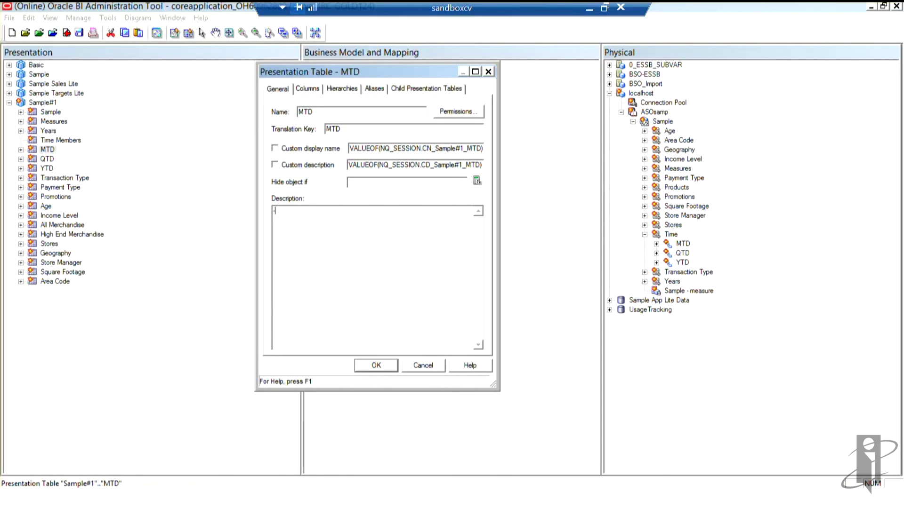
pyautogui.write('->')
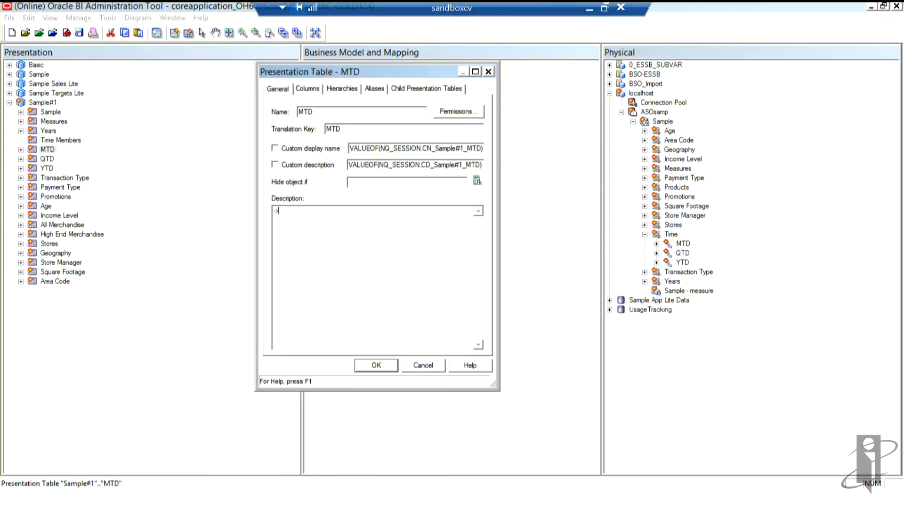
pyautogui.moveTo(352, 302)
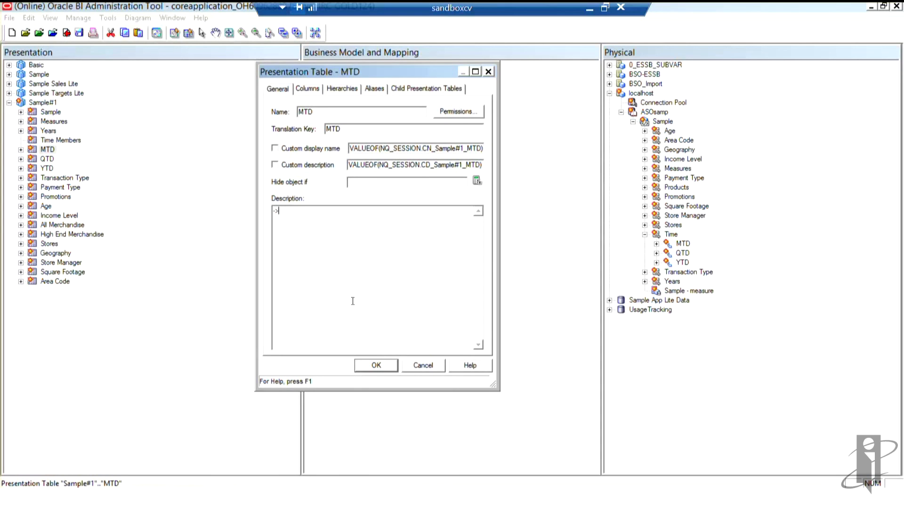
pyautogui.moveTo(369, 317)
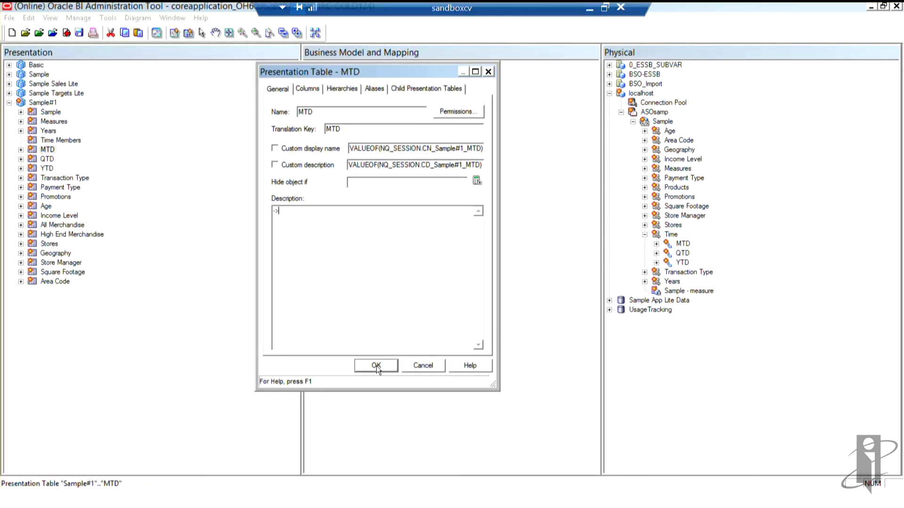
pyautogui.click(376, 365)
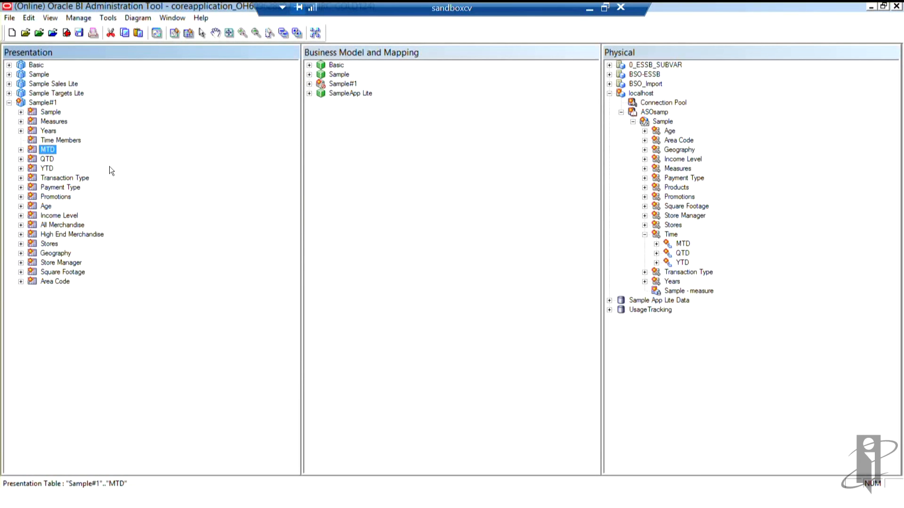
pyautogui.moveTo(52, 150)
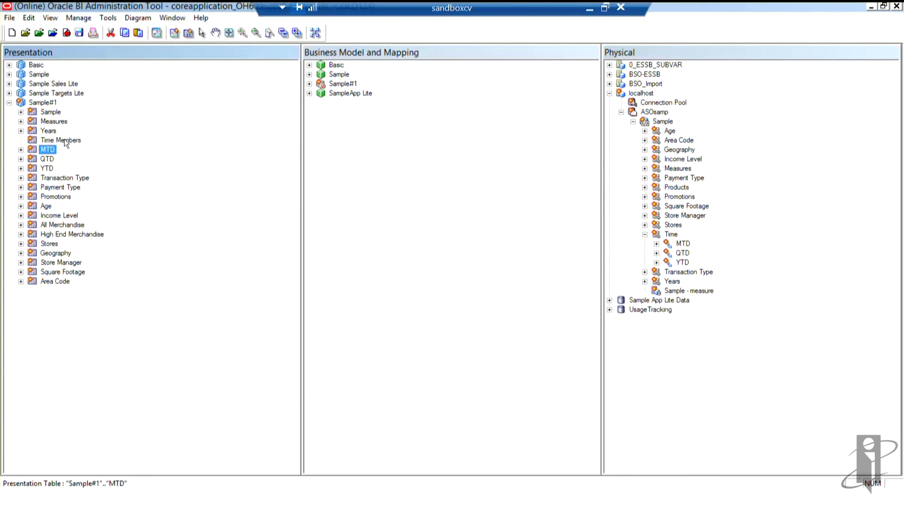
pyautogui.moveTo(105, 150)
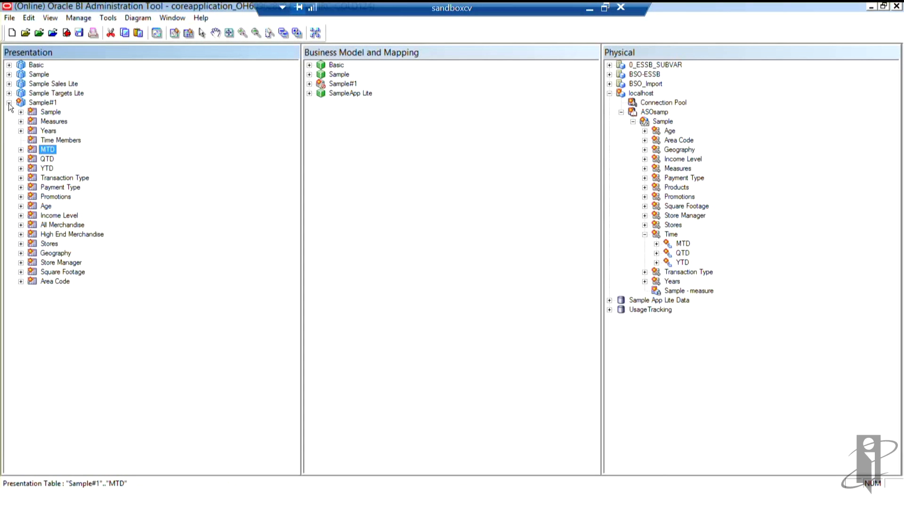
# Step: Collapse the Sample#1 subject area in the Presentation pane
pyautogui.click(9, 102)
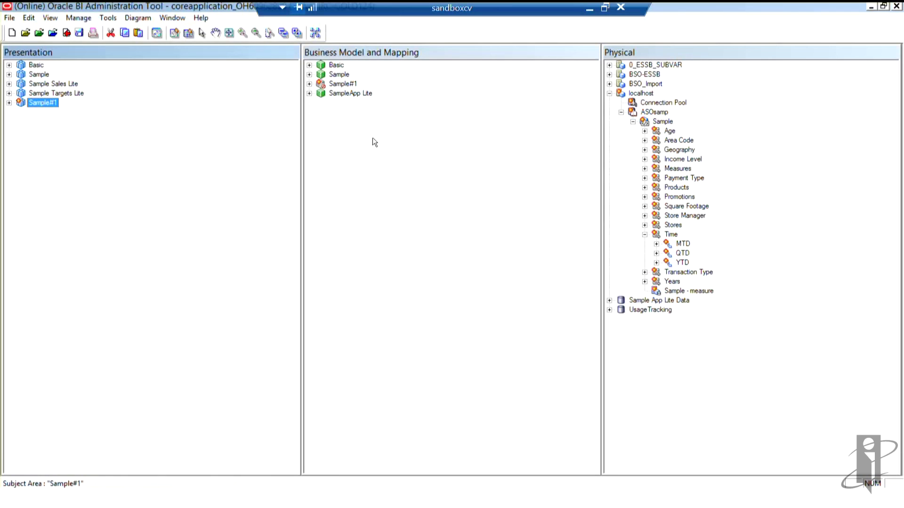
pyautogui.moveTo(449, 194)
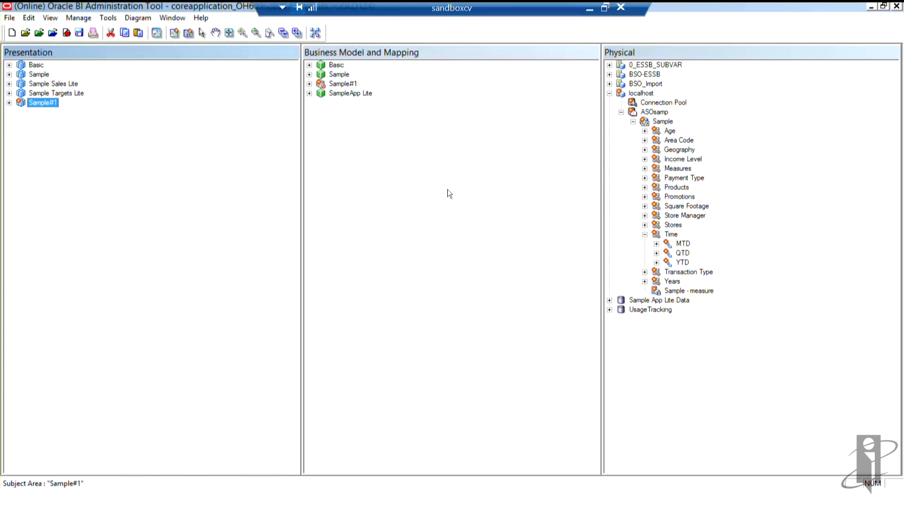
pyautogui.moveTo(343, 86)
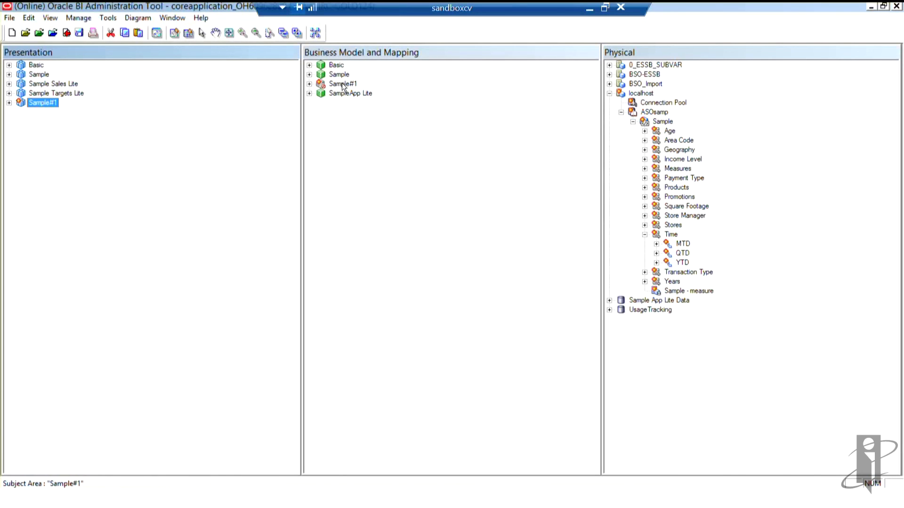
pyautogui.click(343, 84)
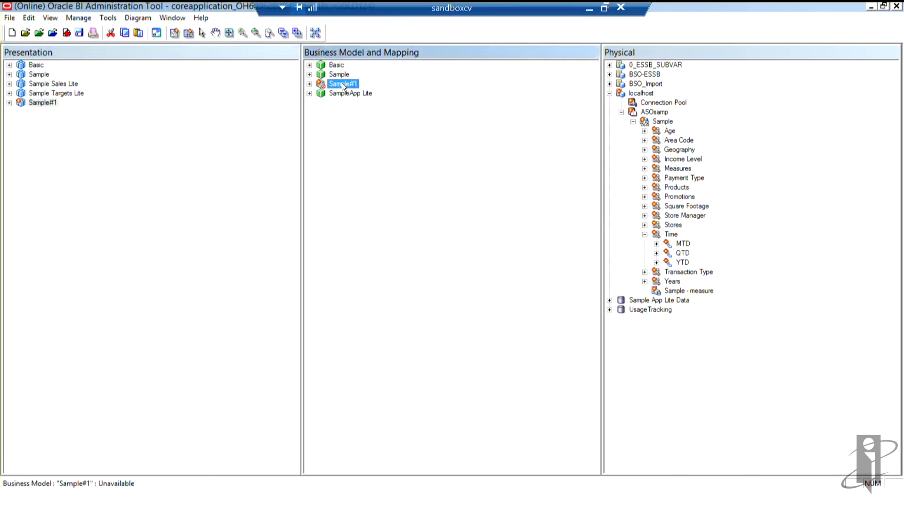
pyautogui.rightClick(343, 83)
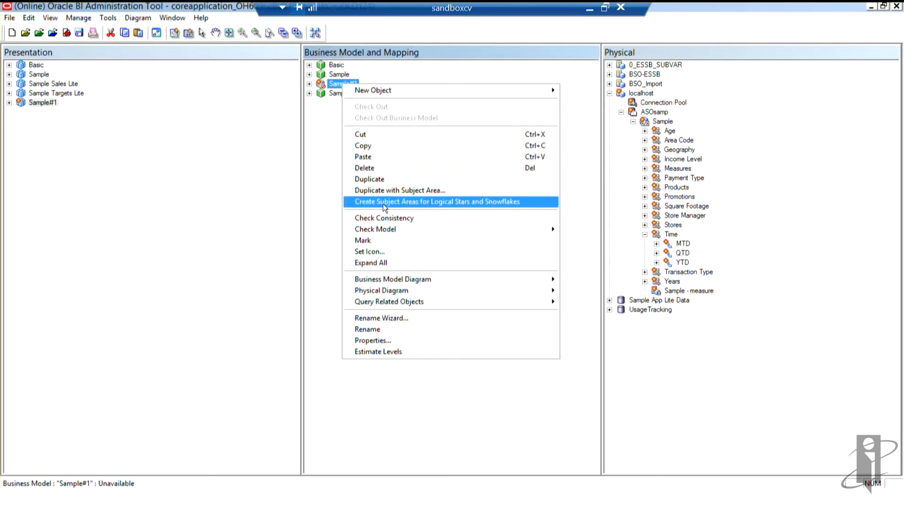
pyautogui.moveTo(380, 168)
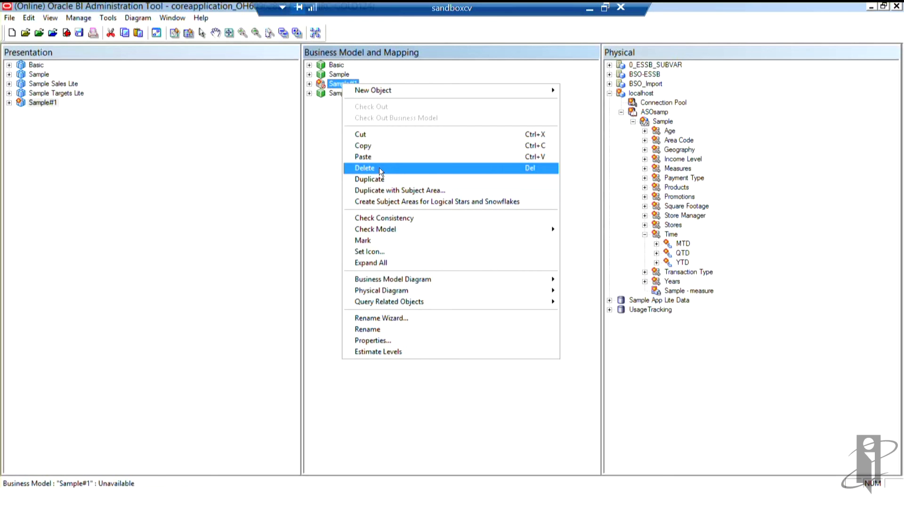
pyautogui.click(364, 168)
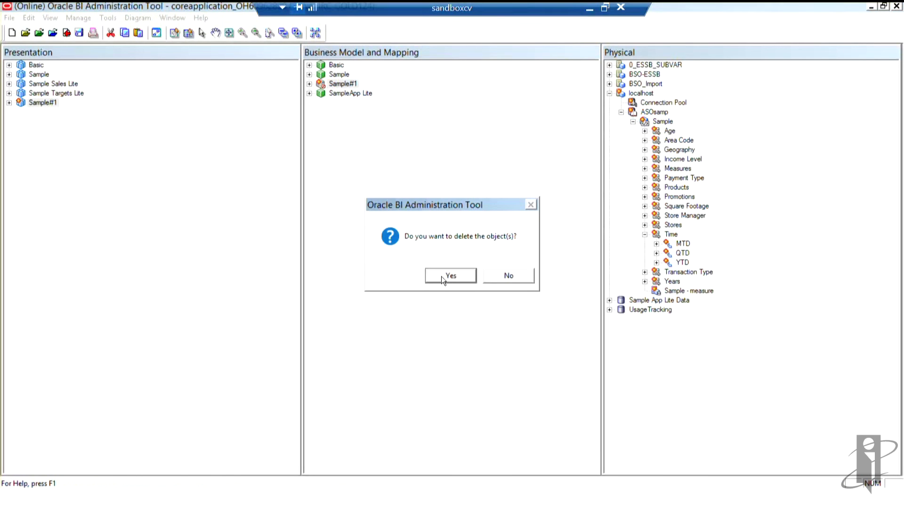
pyautogui.click(450, 276)
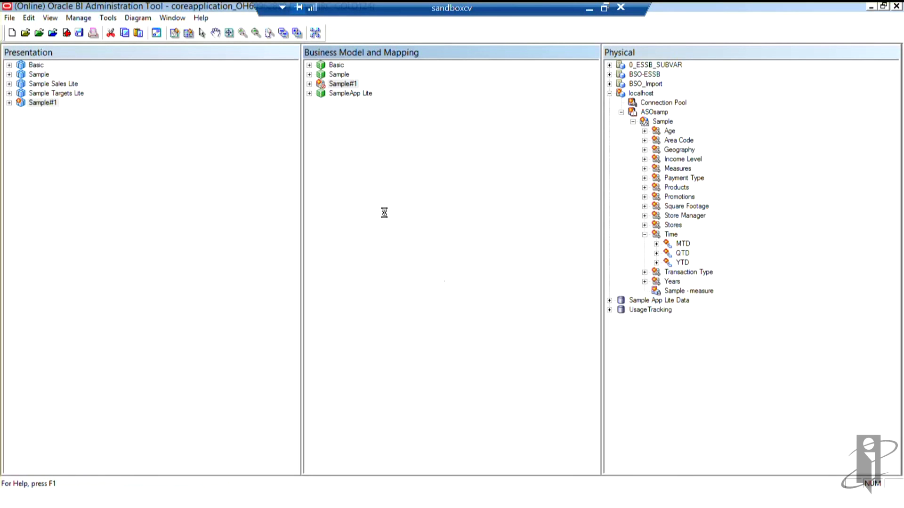
pyautogui.moveTo(150, 111)
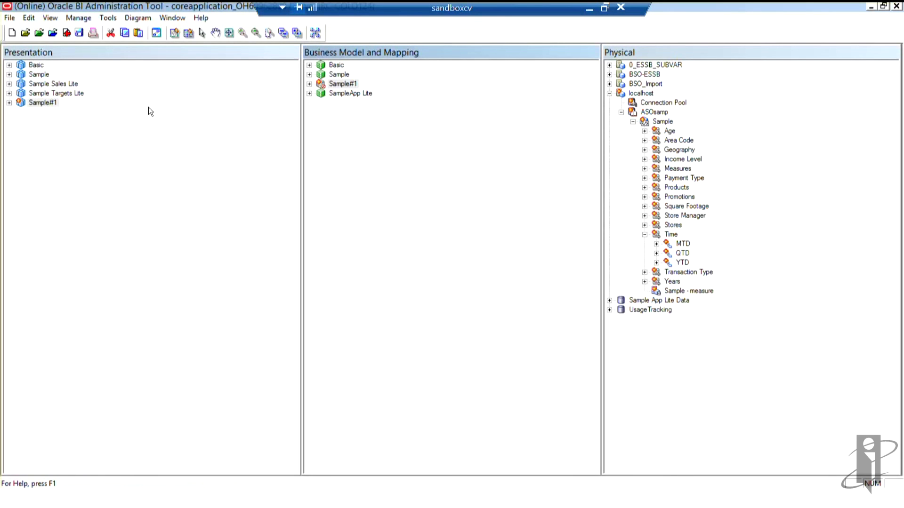
pyautogui.click(350, 84)
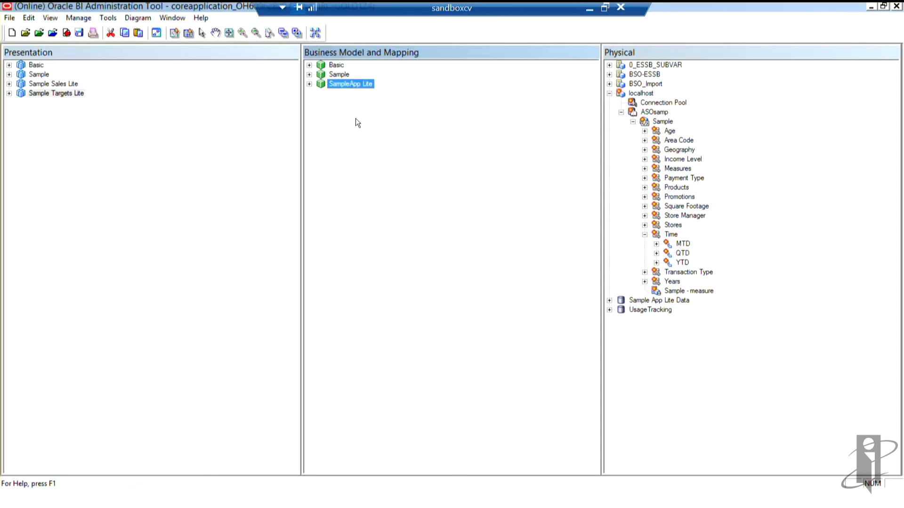
pyautogui.moveTo(312, 173)
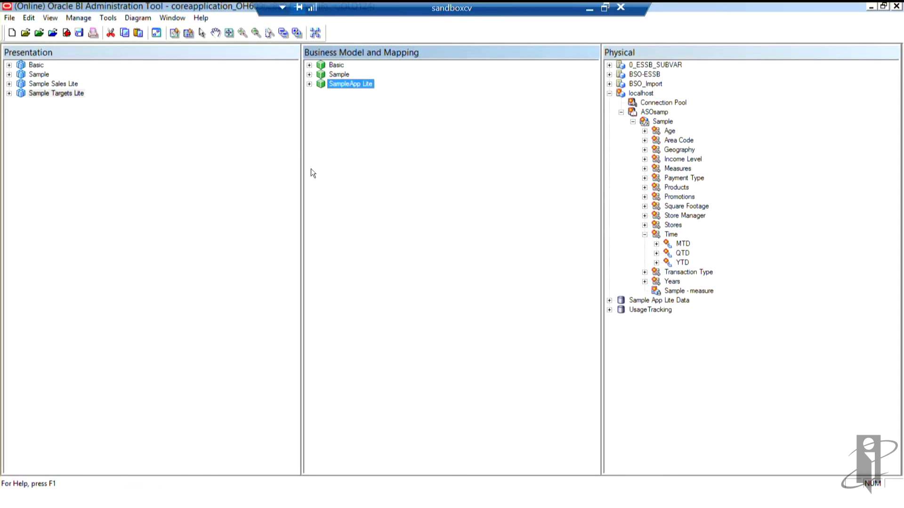
pyautogui.moveTo(389, 145)
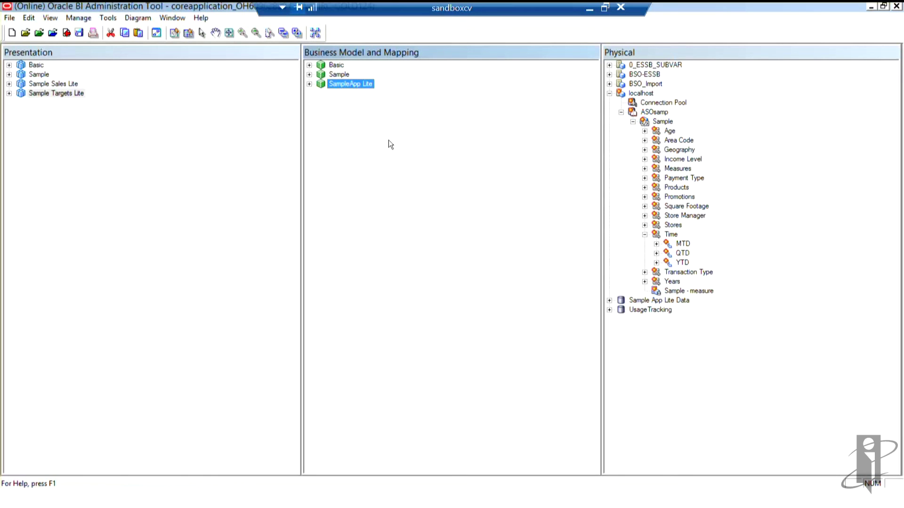
pyautogui.moveTo(408, 149)
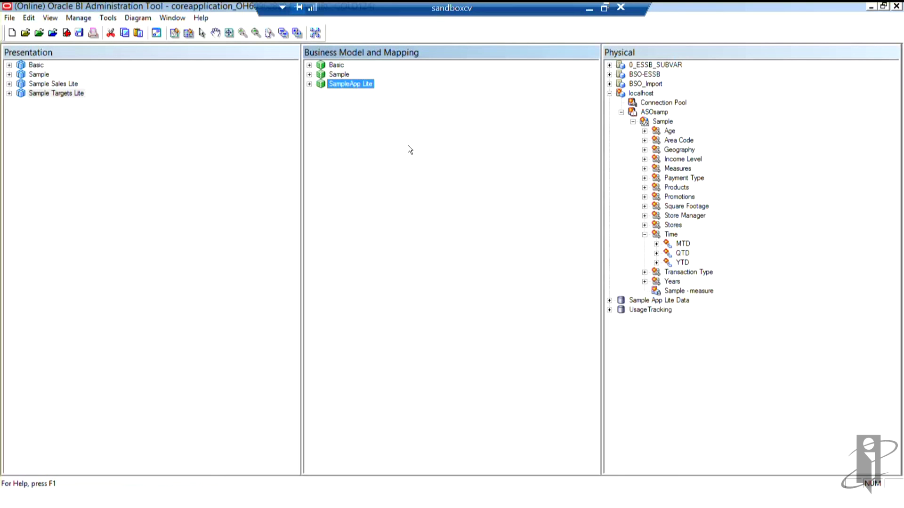
pyautogui.moveTo(726, 237)
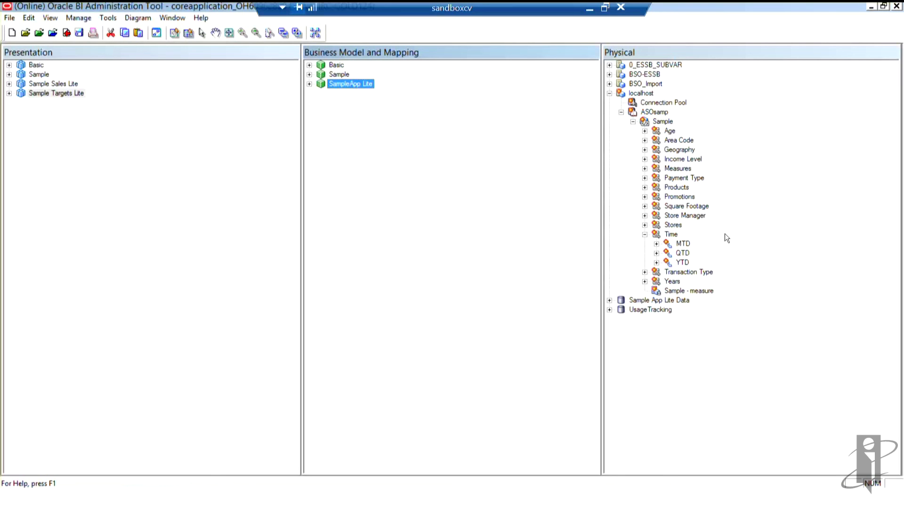
pyautogui.moveTo(692, 256)
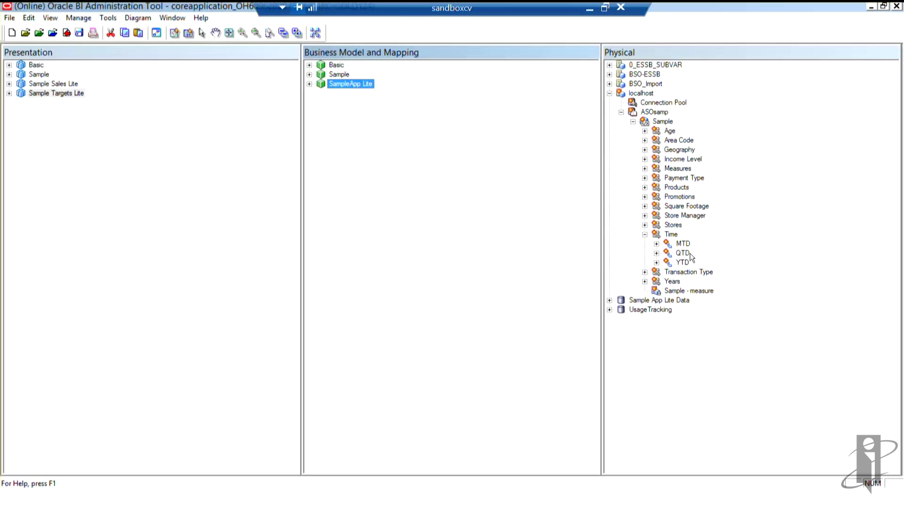
pyautogui.moveTo(674, 236)
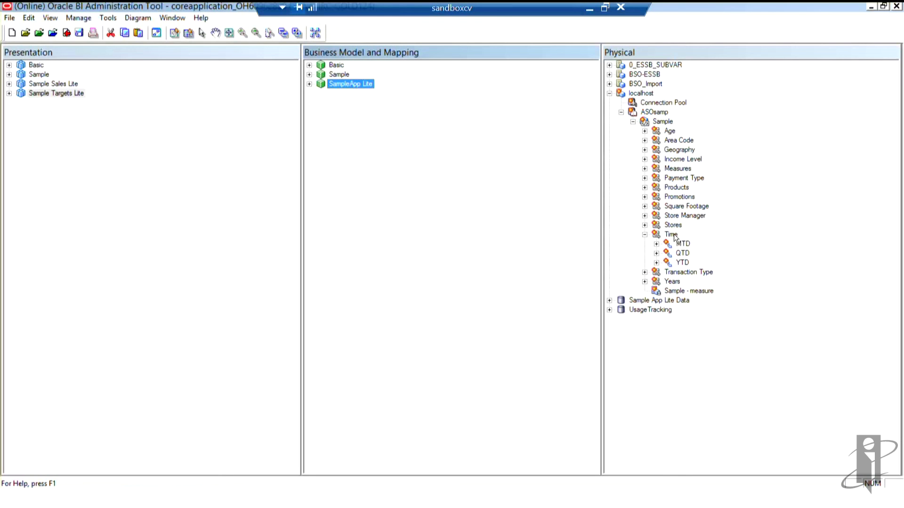
# Step: Convert the ASOsamp Time dimension to a single-hierarchy view and expand it
pyautogui.click(671, 234)
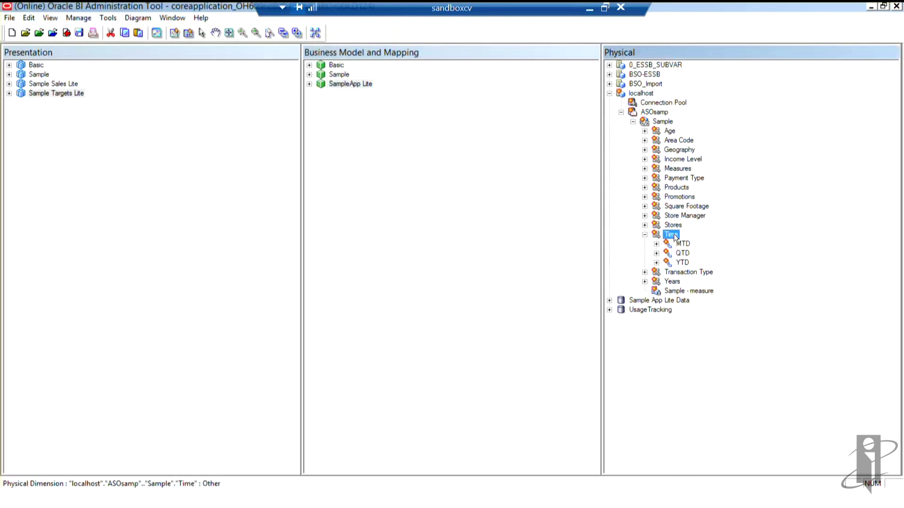
pyautogui.rightClick(670, 235)
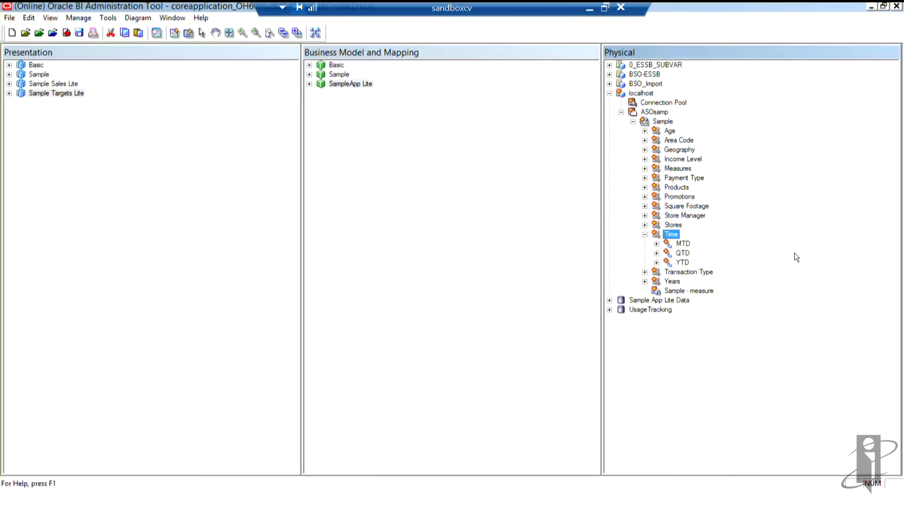
pyautogui.click(644, 235)
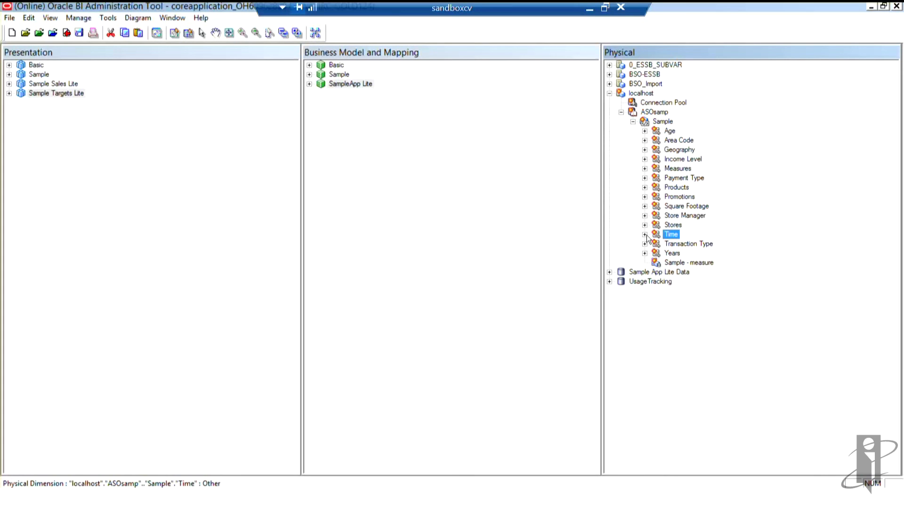
pyautogui.click(644, 234)
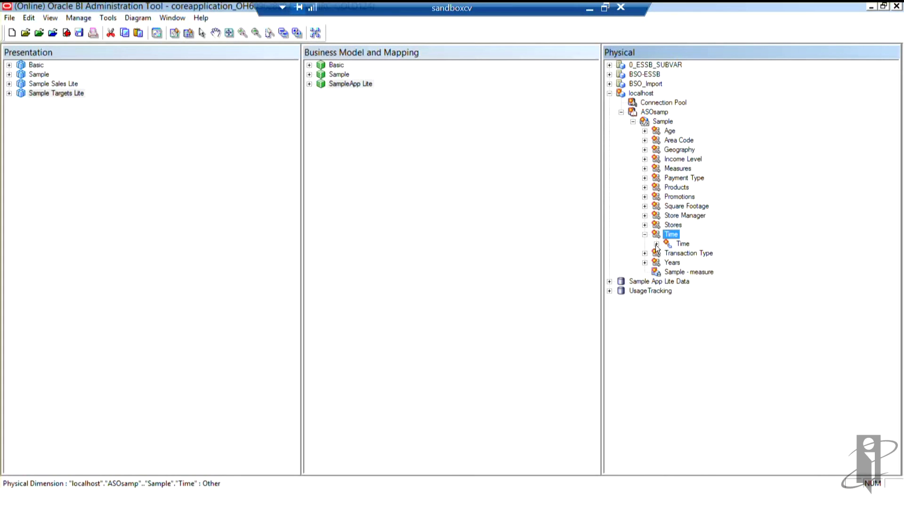
# Step: Expand Gen1,Time > Time Hierarchy > Periods > Quarters down to Months
pyautogui.click(657, 243)
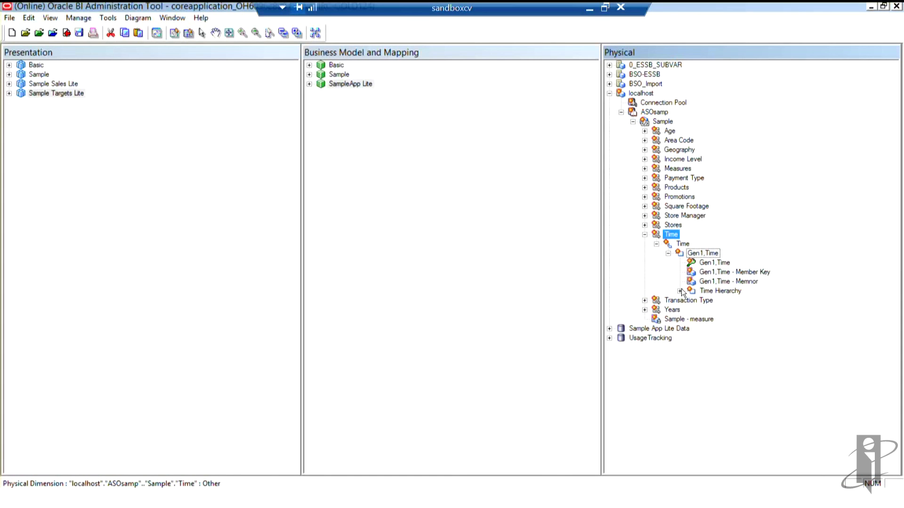
pyautogui.click(681, 291)
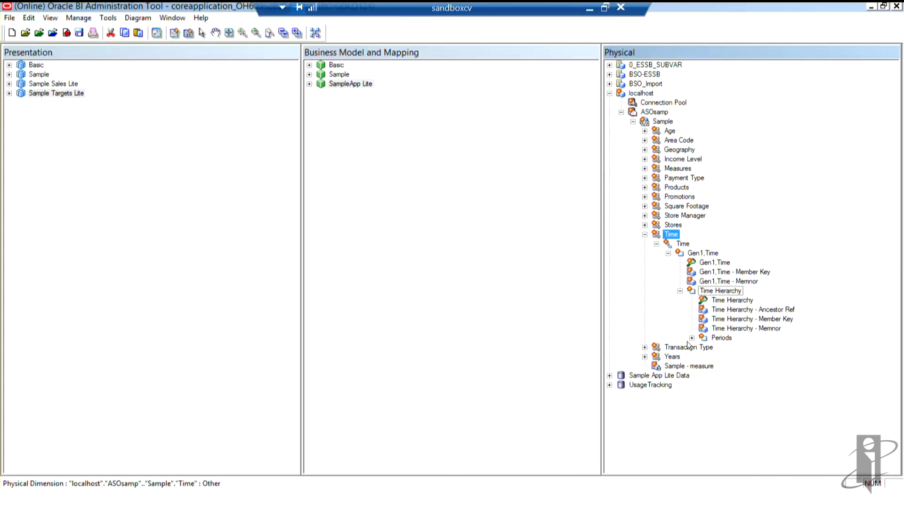
pyautogui.click(692, 338)
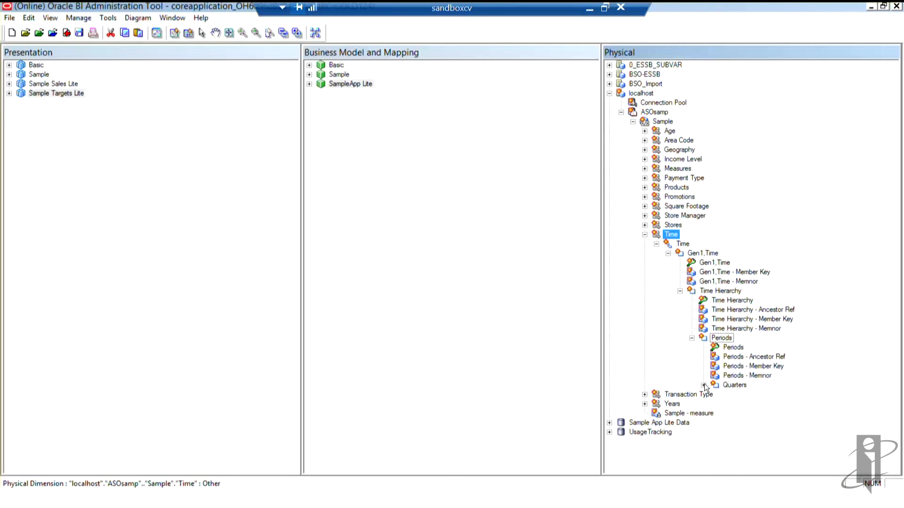
pyautogui.click(705, 385)
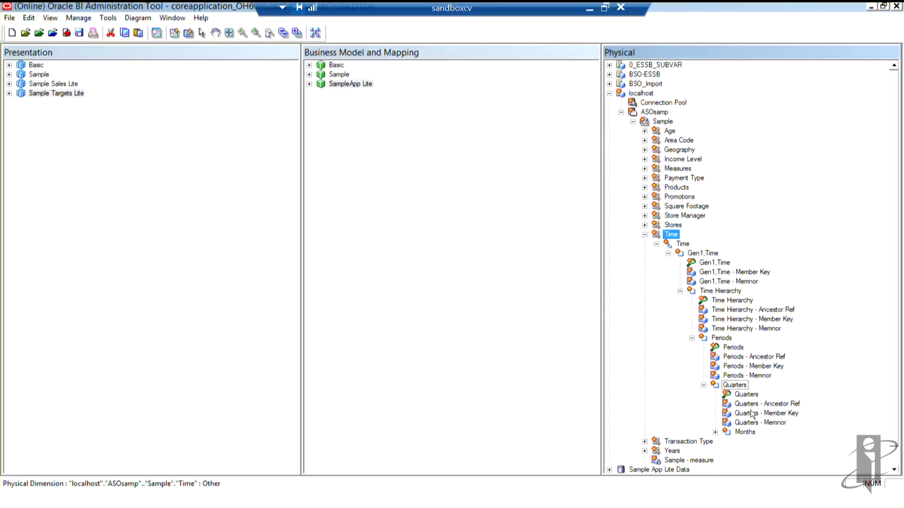
pyautogui.moveTo(692, 257)
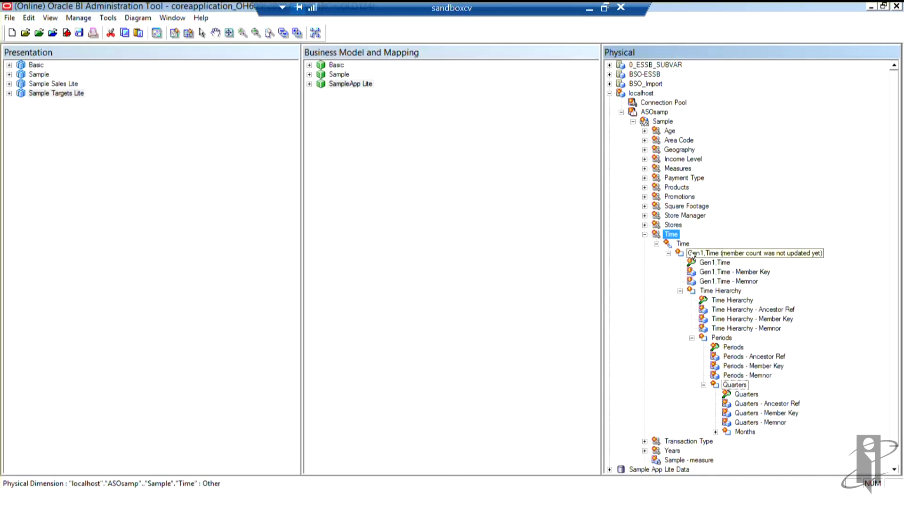
pyautogui.moveTo(646, 241)
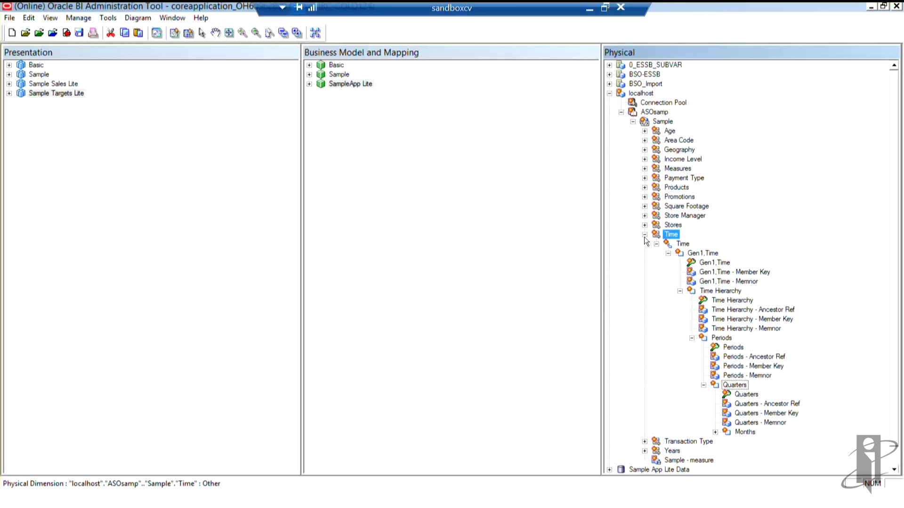
pyautogui.moveTo(679, 267)
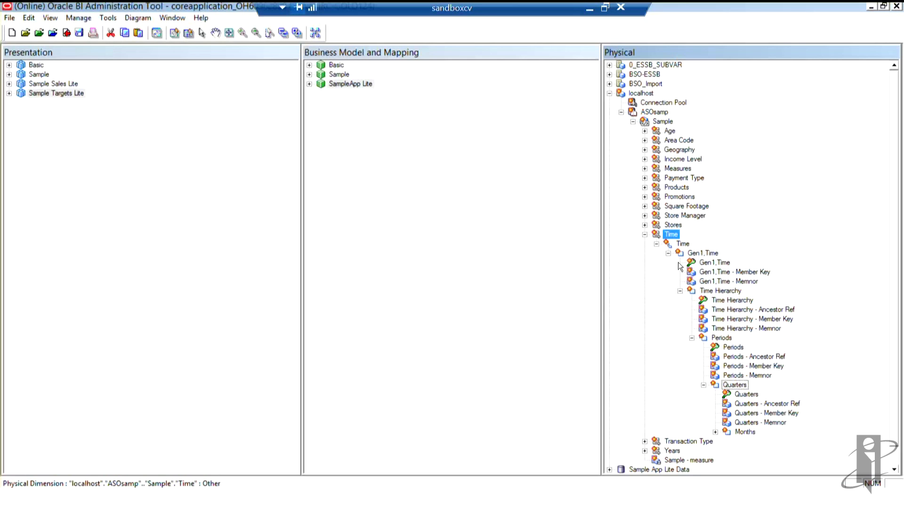
pyautogui.moveTo(659, 249)
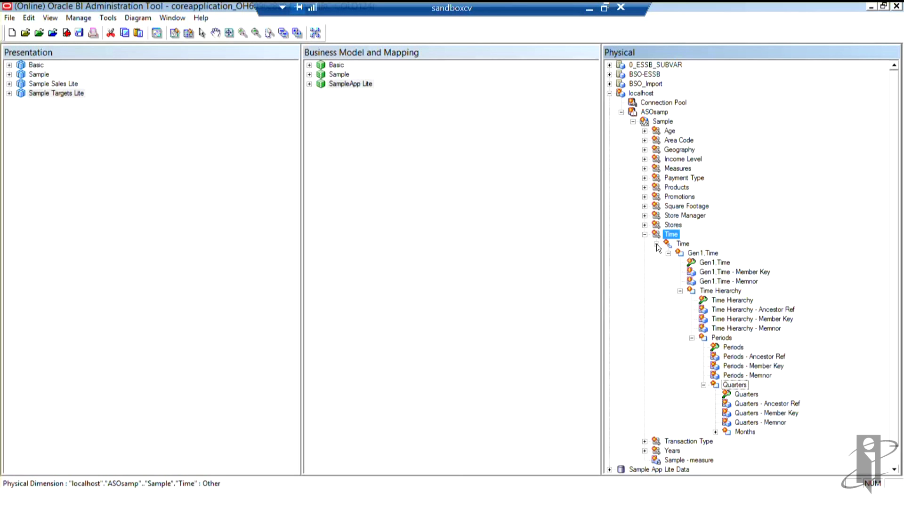
pyautogui.click(667, 244)
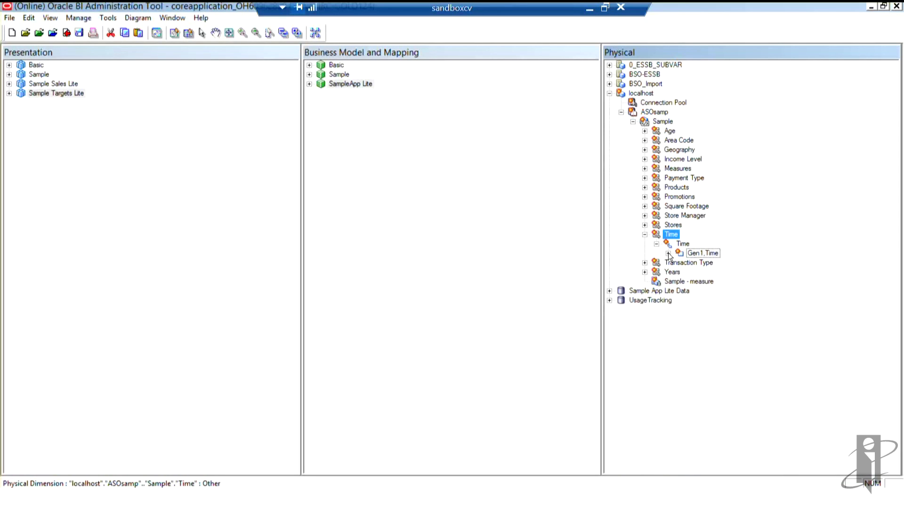
pyautogui.click(678, 254)
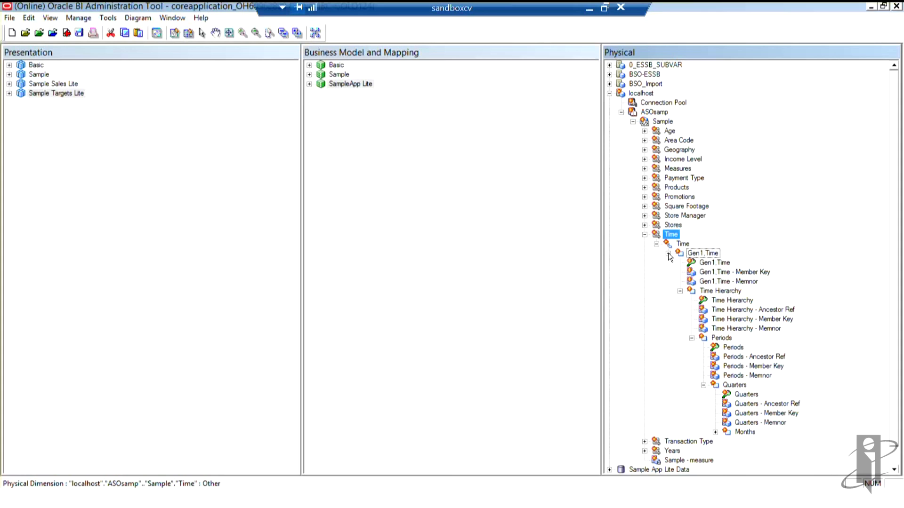
pyautogui.moveTo(669, 230)
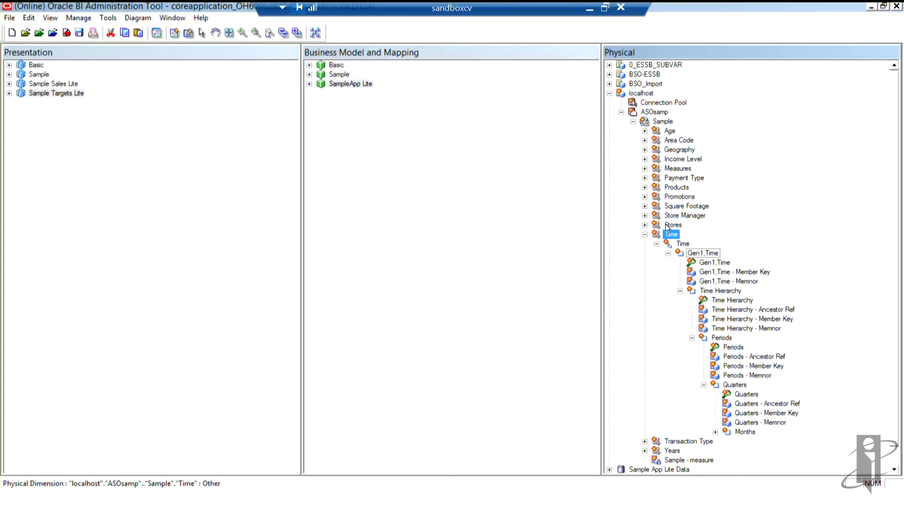
pyautogui.moveTo(676, 283)
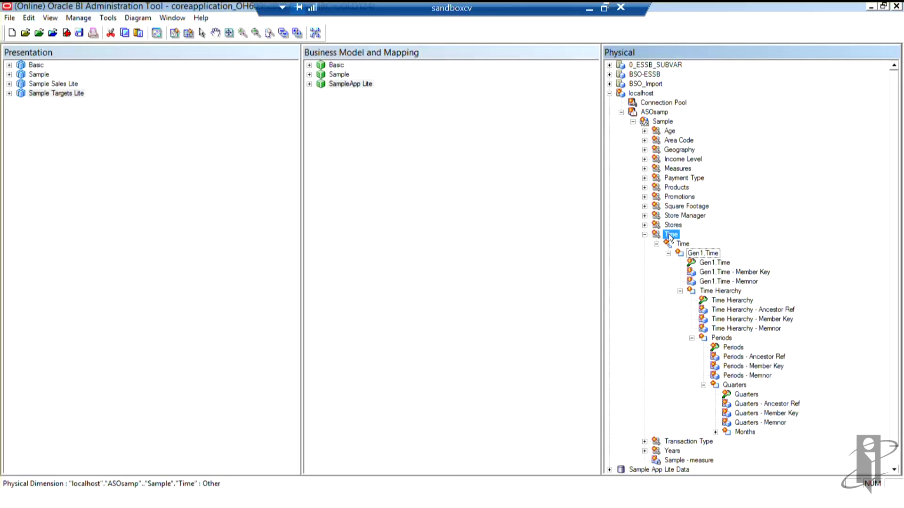
pyautogui.moveTo(684, 241)
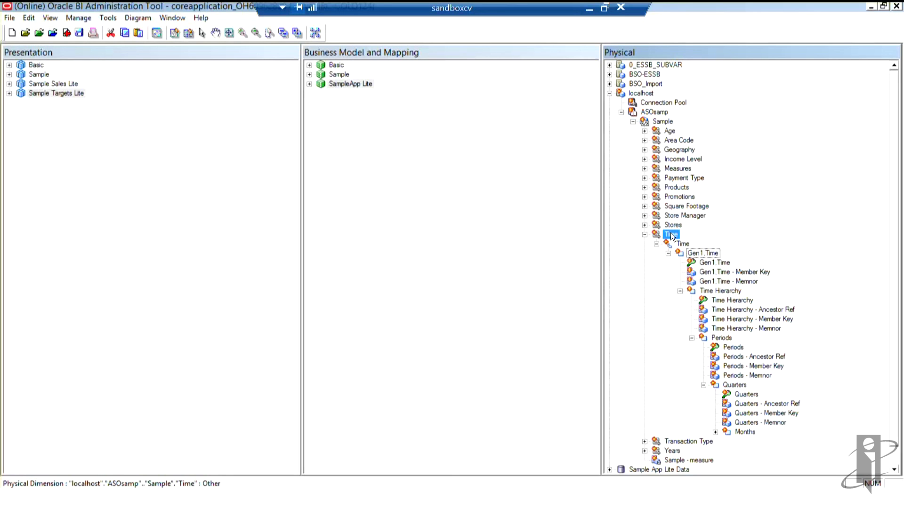
# Step: Convert the ASOsamp Time dimension back to multi-hierarchy view, showing MTD, QTD and YTD
pyautogui.rightClick(670, 234)
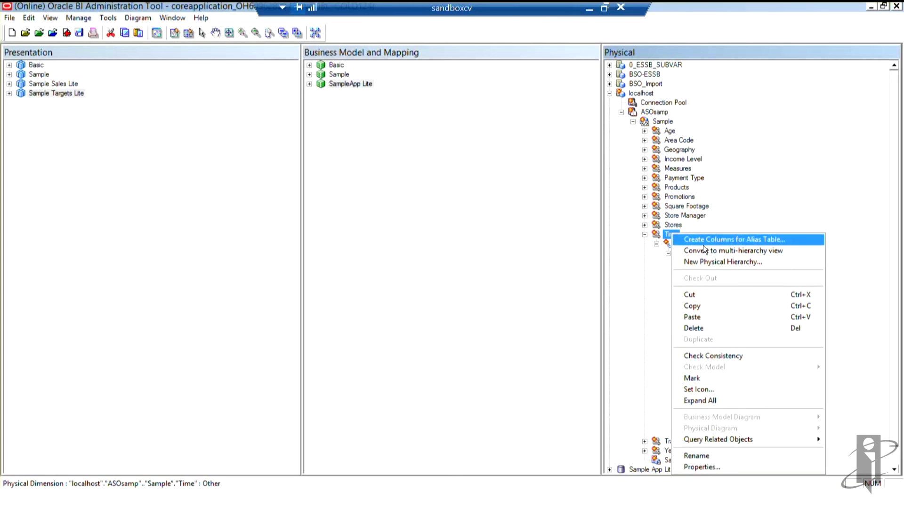
pyautogui.moveTo(733, 250)
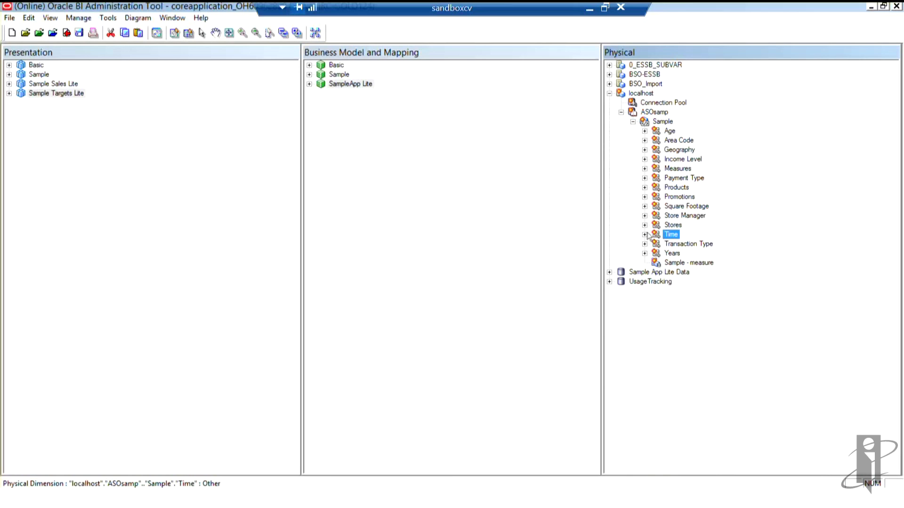
pyautogui.click(645, 235)
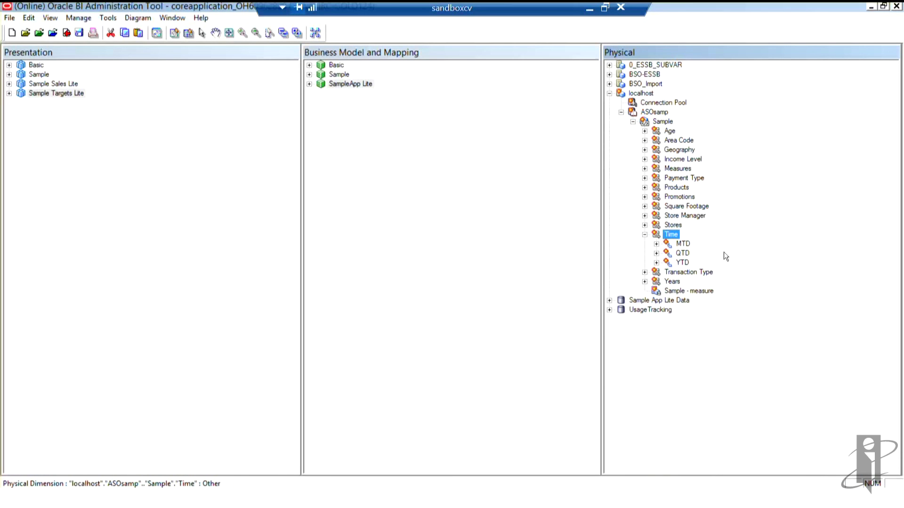